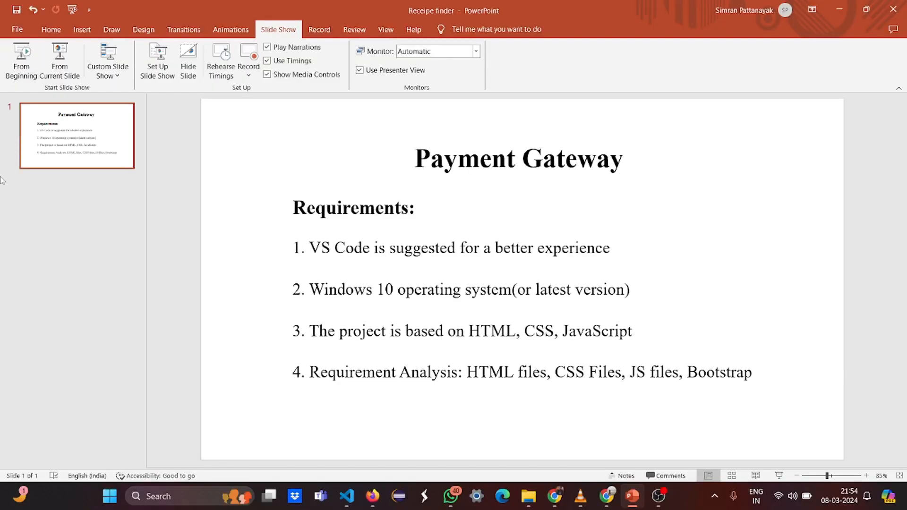
# Switch from the PowerPoint requirements slide to VS Code with index.html open.
pyautogui.click(346, 496)
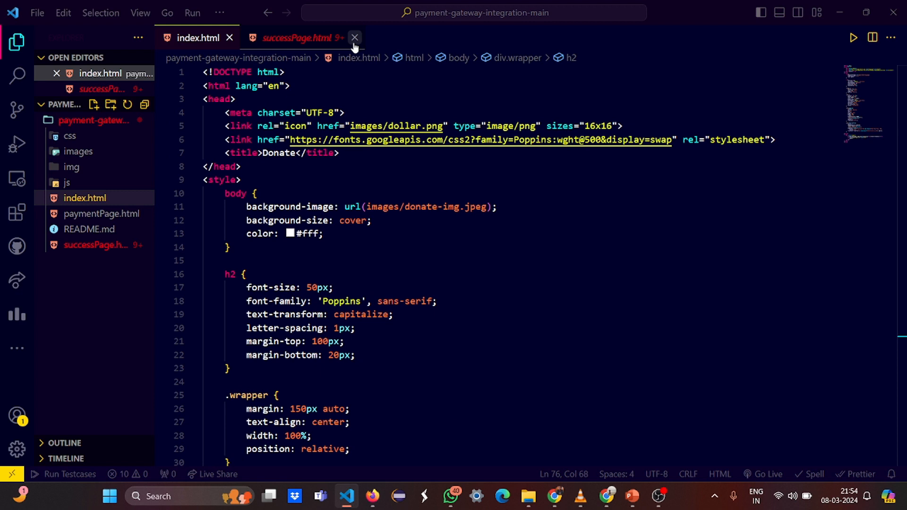
# Close successPage.html, search Extensions for 'jel' and view the JellyFish Theme details.
pyautogui.click(354, 38)
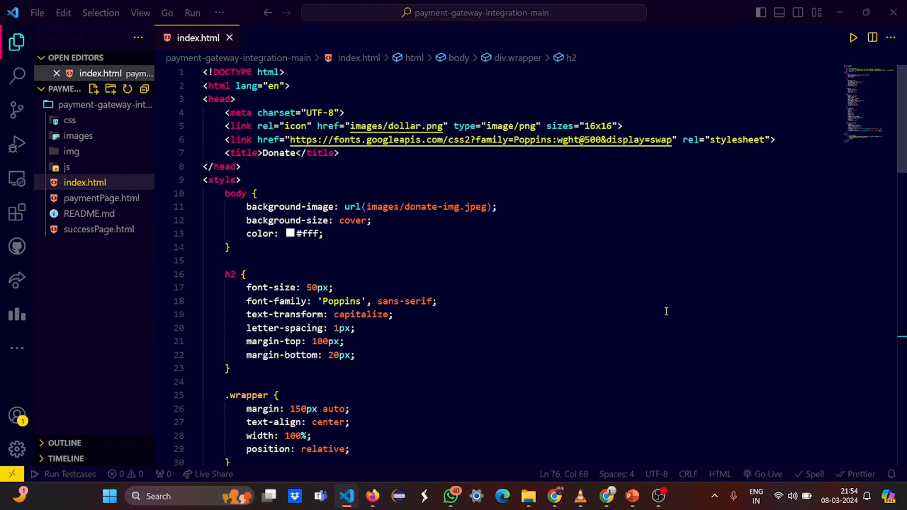
pyautogui.moveTo(16, 212)
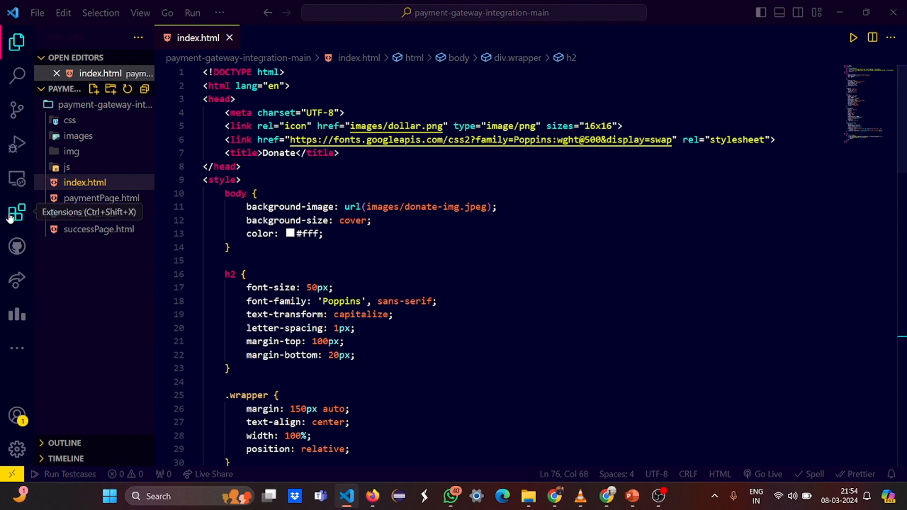
pyautogui.click(16, 213)
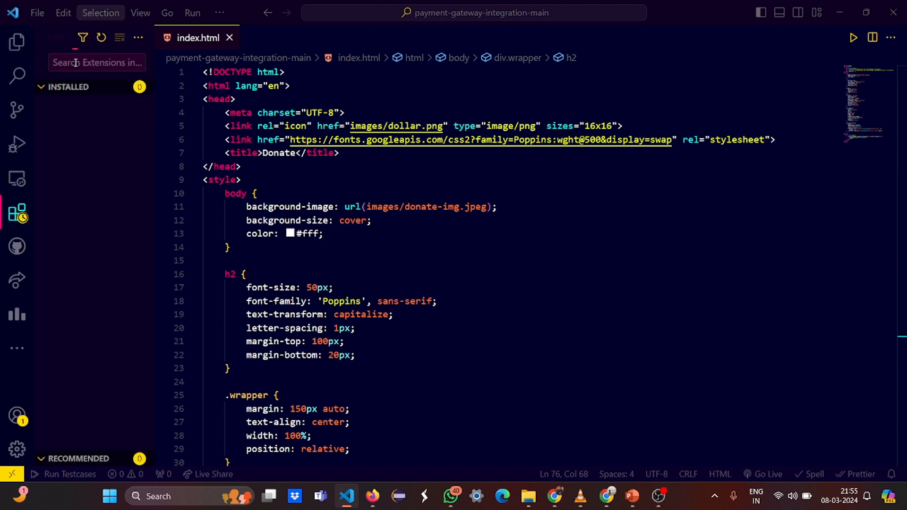
pyautogui.write('jelly')
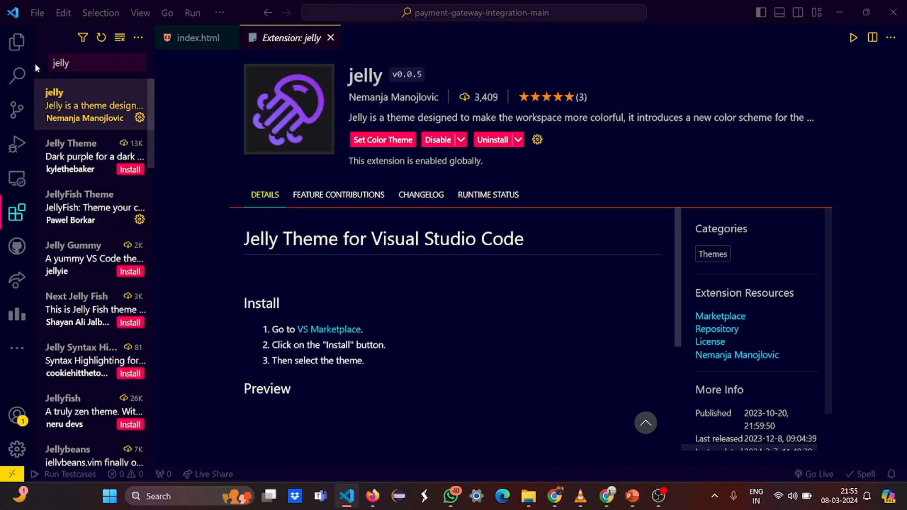
pyautogui.click(95, 207)
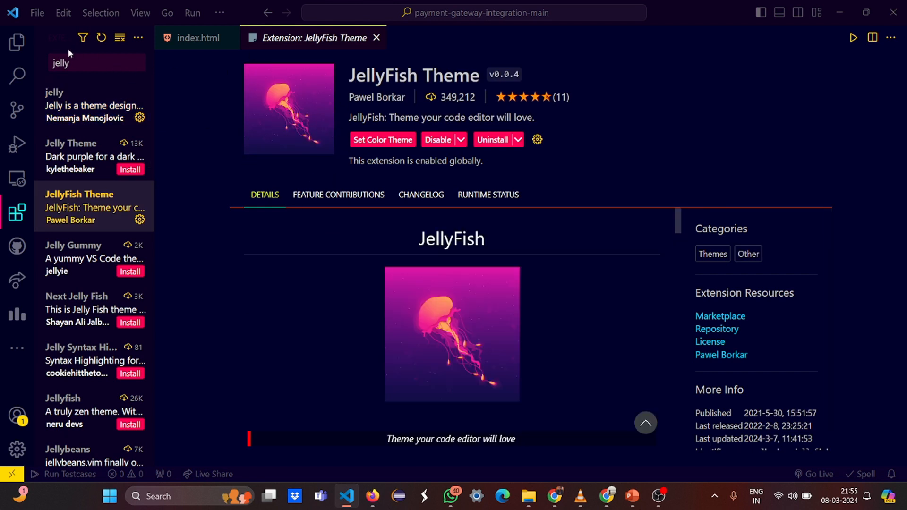
pyautogui.moveTo(380, 28)
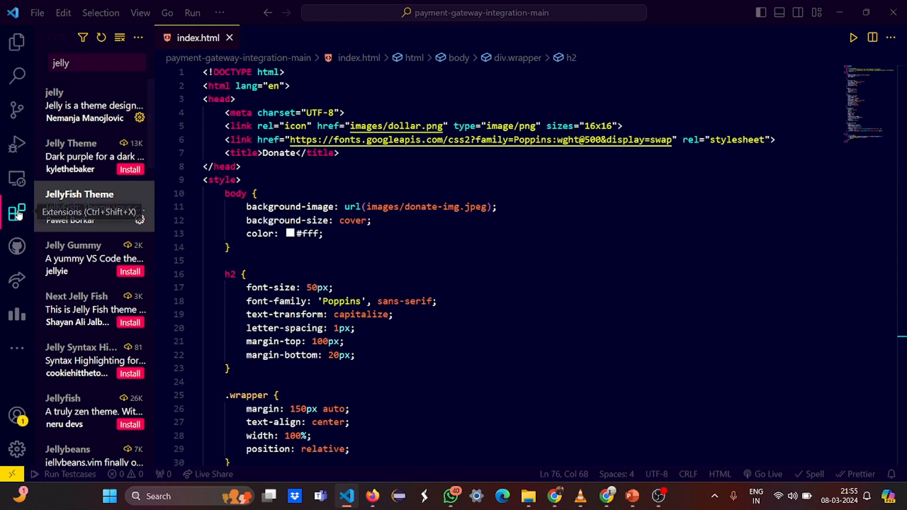
# Hide Extensions, return to Explorer and preview images/donate-img.jpeg.
pyautogui.click(17, 213)
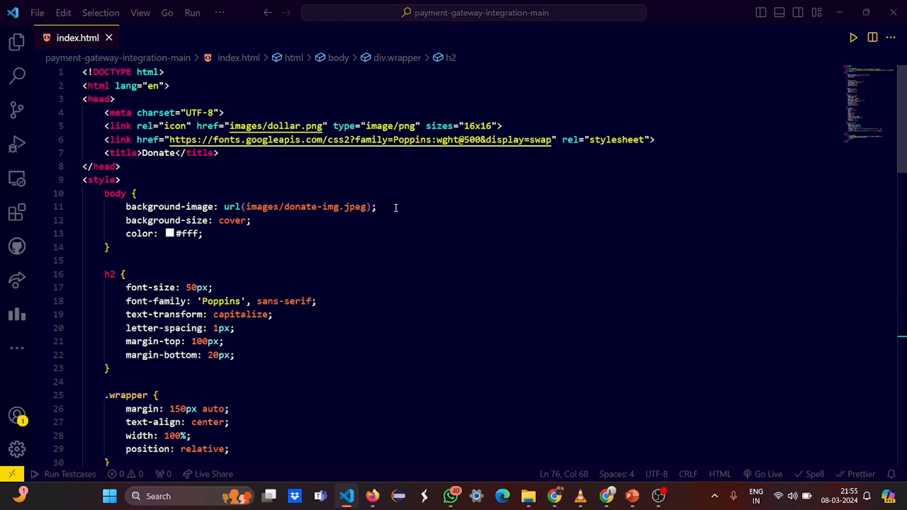
pyautogui.scroll(-3)
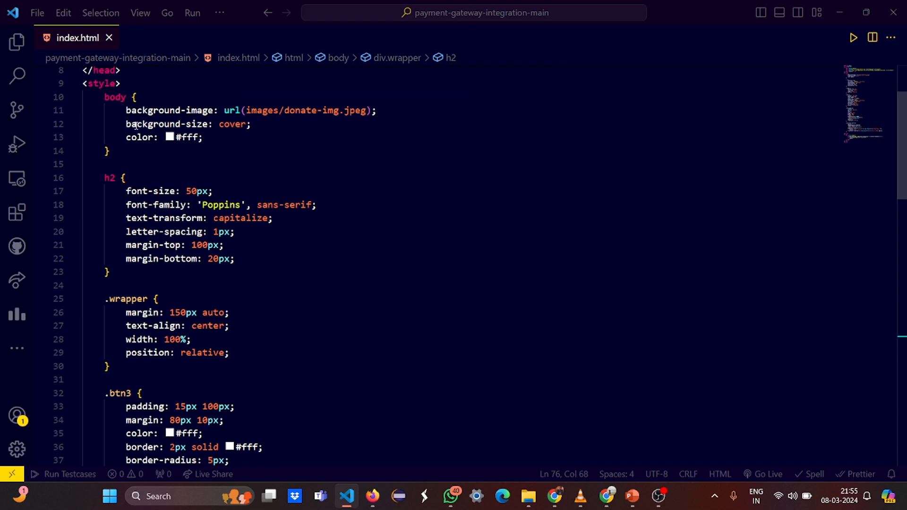
pyautogui.moveTo(247, 165)
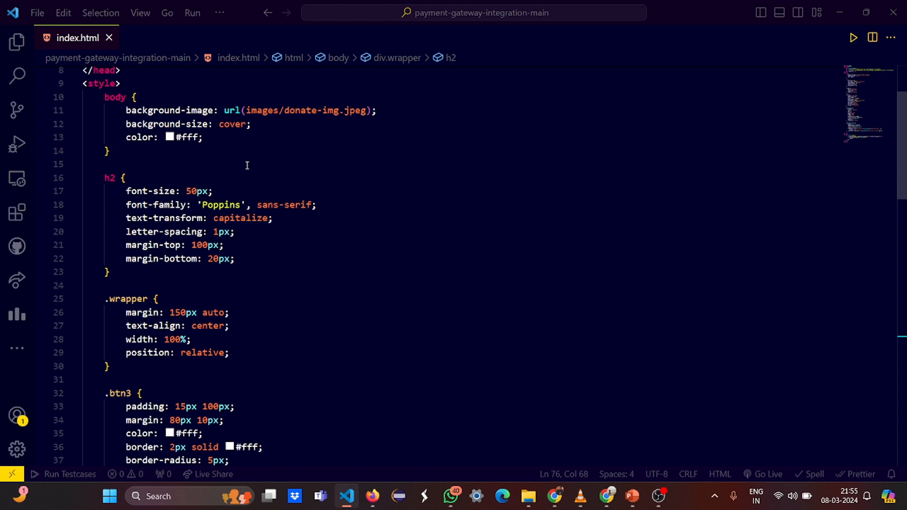
pyautogui.moveTo(16, 41)
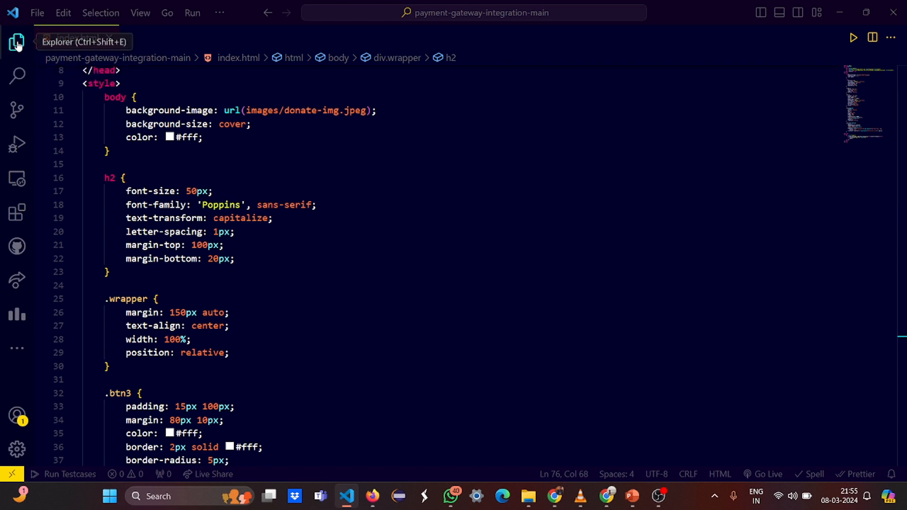
pyautogui.click(16, 41)
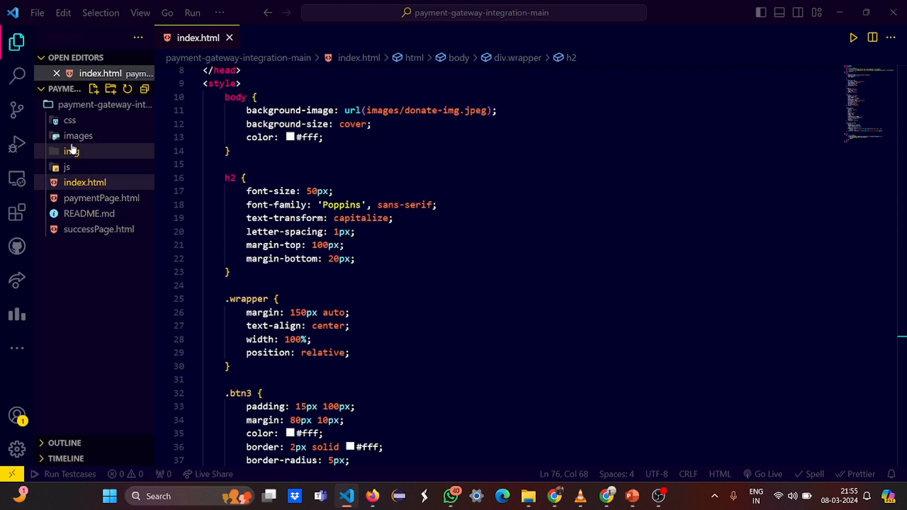
pyautogui.click(76, 136)
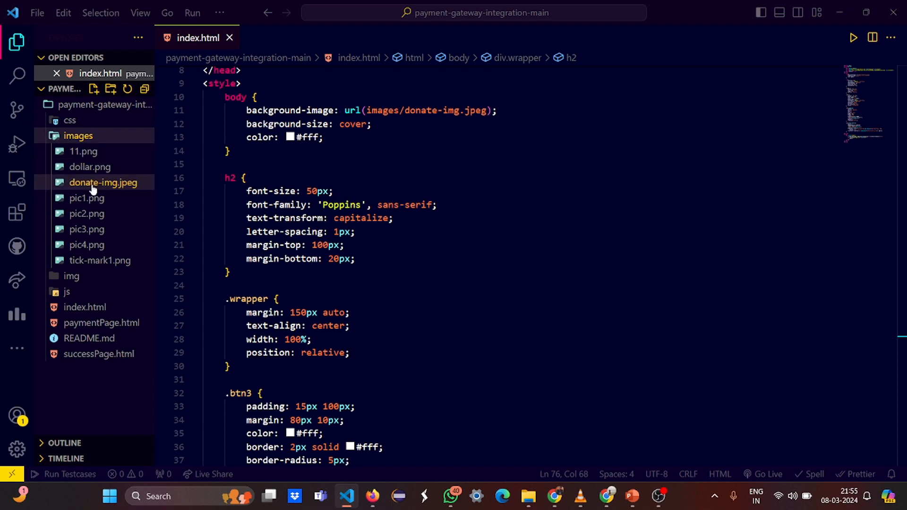
pyautogui.click(103, 183)
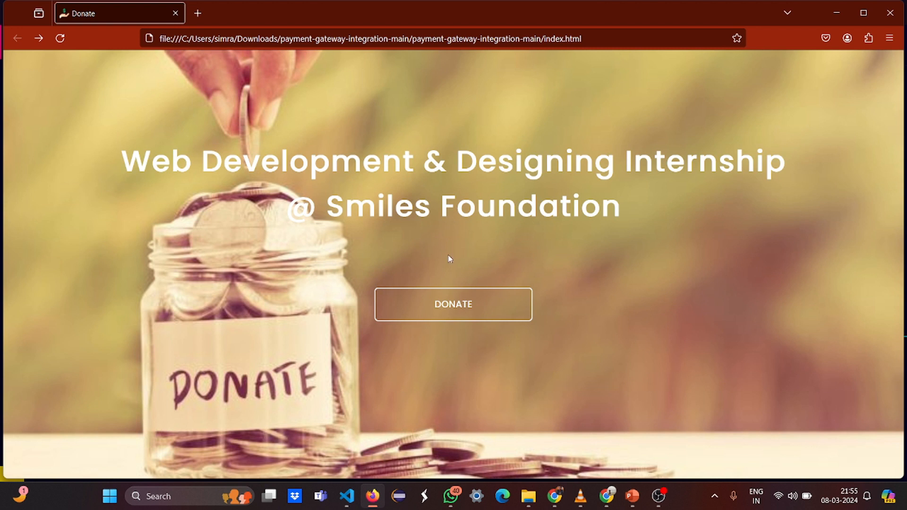
pyautogui.moveTo(760, 290)
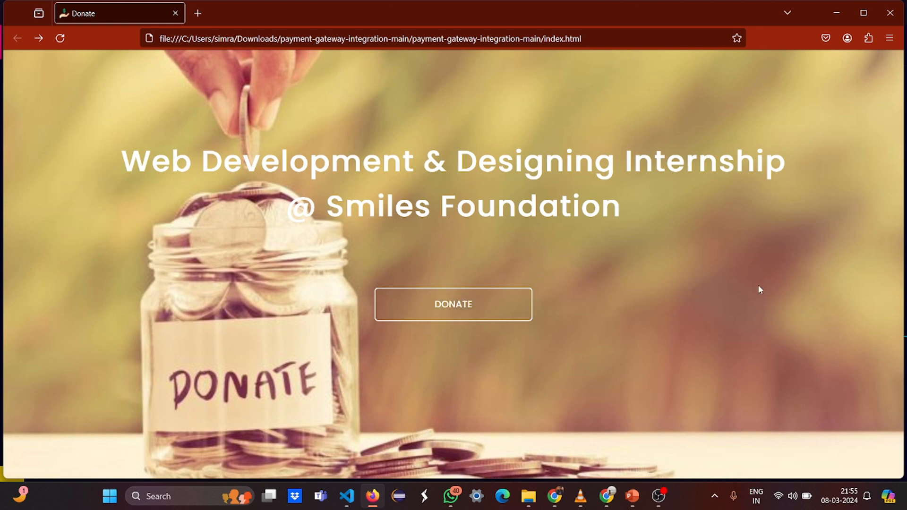
pyautogui.click(452, 304)
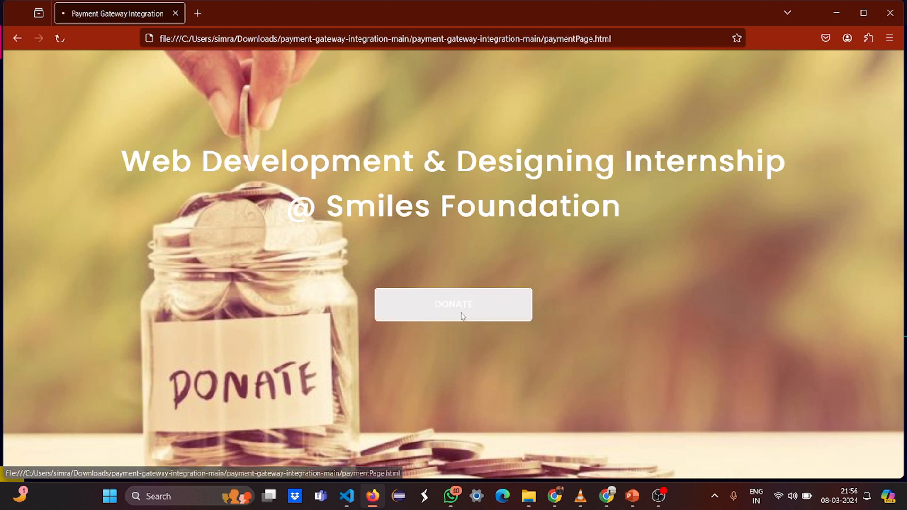
pyautogui.click(453, 304)
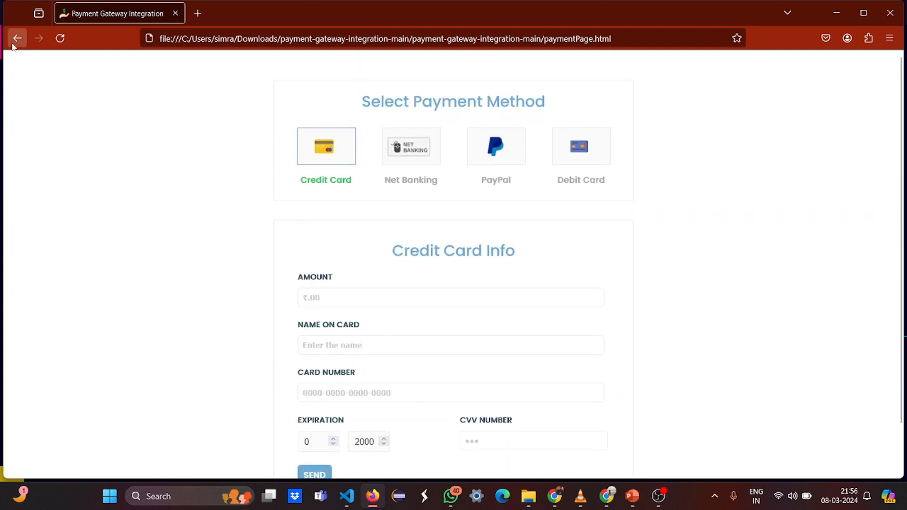
pyautogui.click(17, 38)
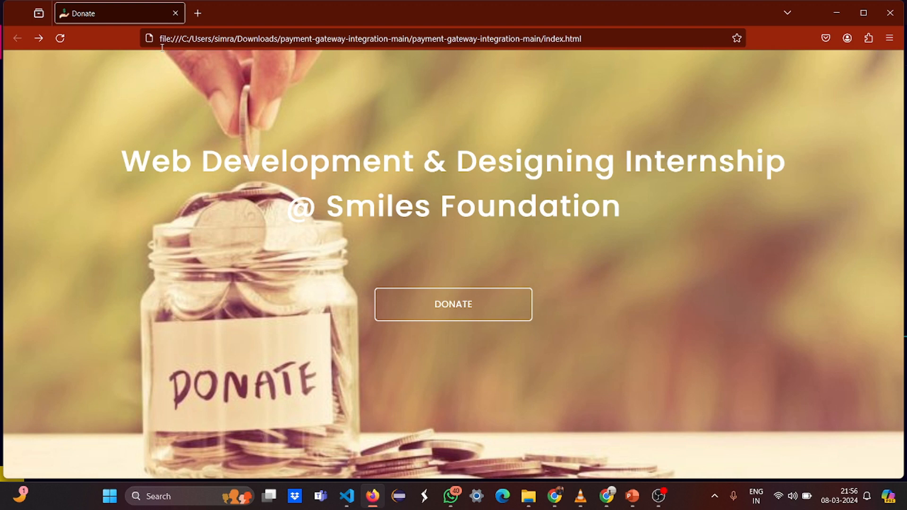
pyautogui.moveTo(544, 133)
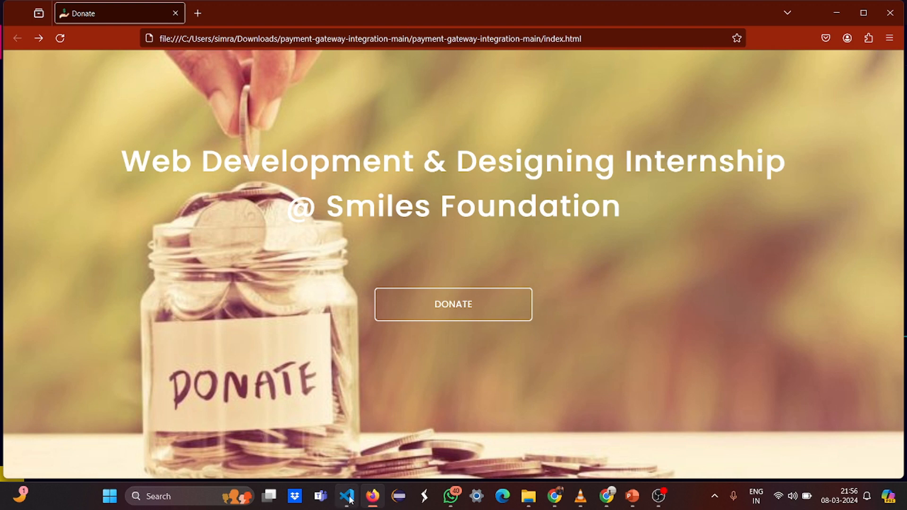
# In index.html's .btn3 rules change the button text colour from white to red #e61111.
pyautogui.click(346, 497)
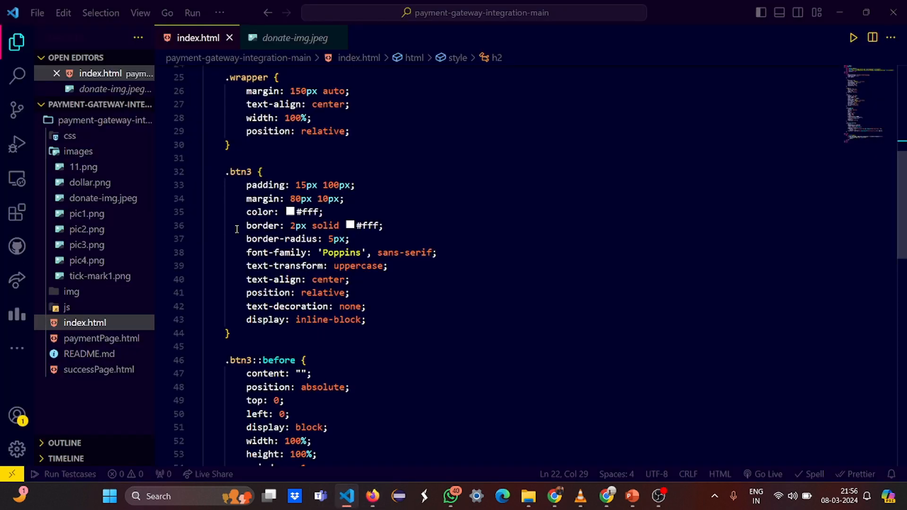
pyautogui.moveTo(236, 214)
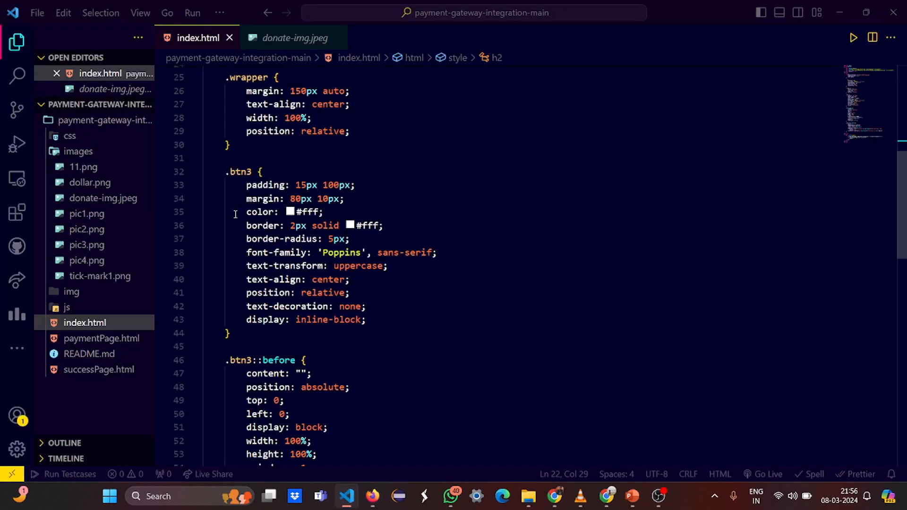
pyautogui.scroll(-3)
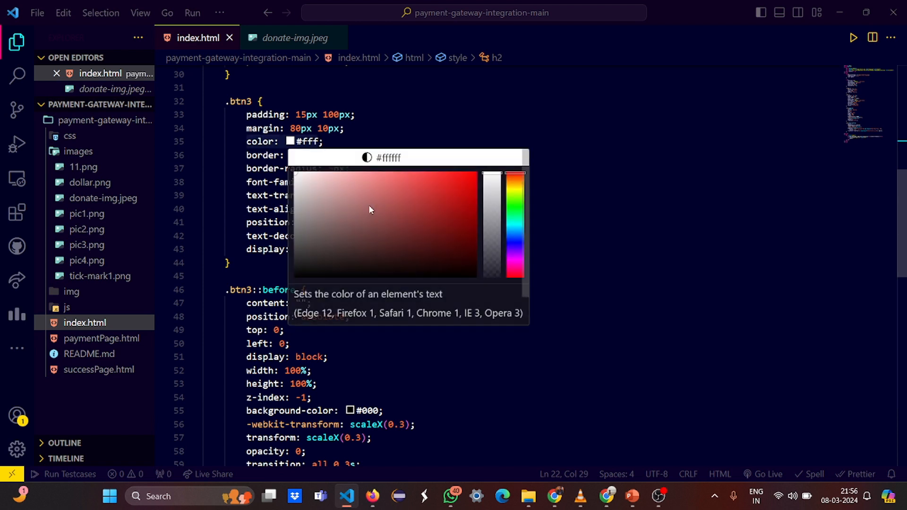
pyautogui.click(537, 153)
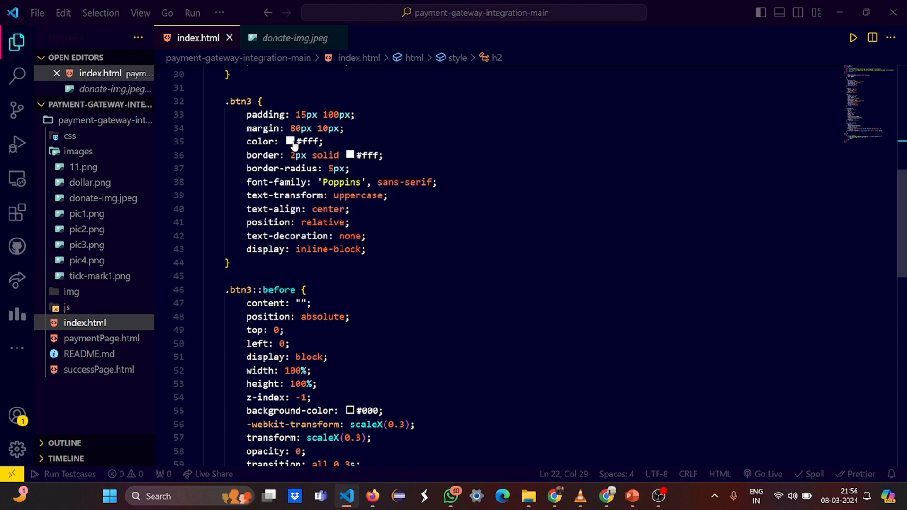
pyautogui.click(291, 141)
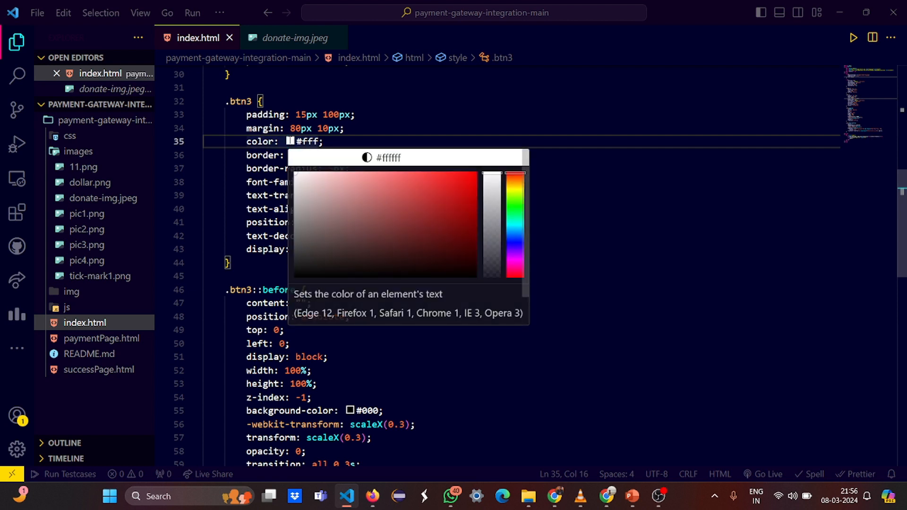
pyautogui.click(464, 184)
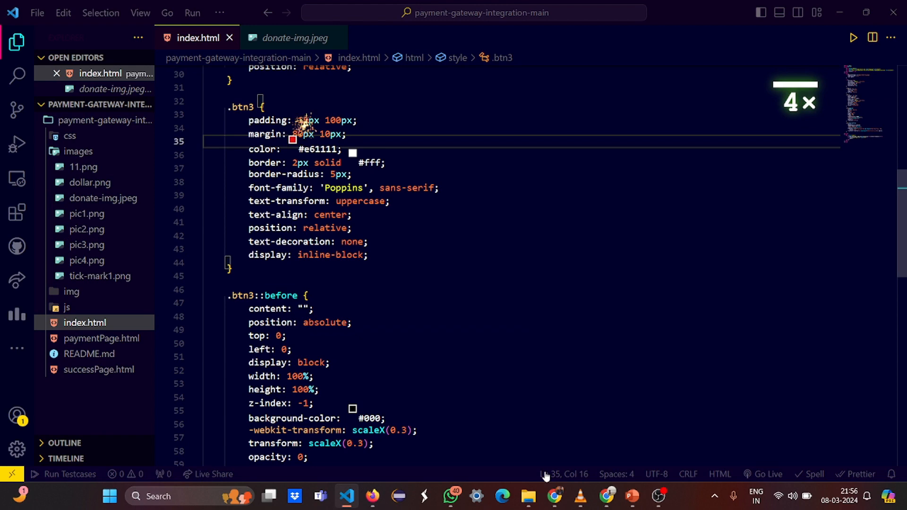
pyautogui.click(372, 496)
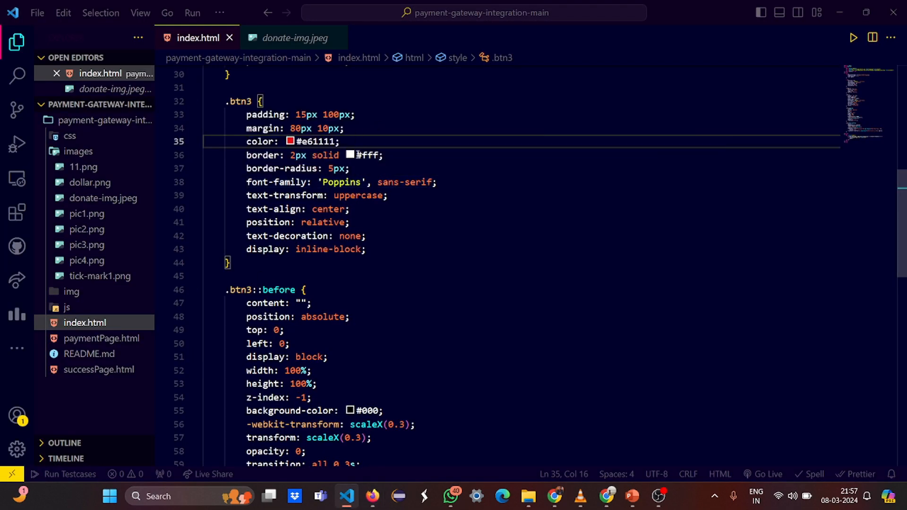
pyautogui.click(352, 154)
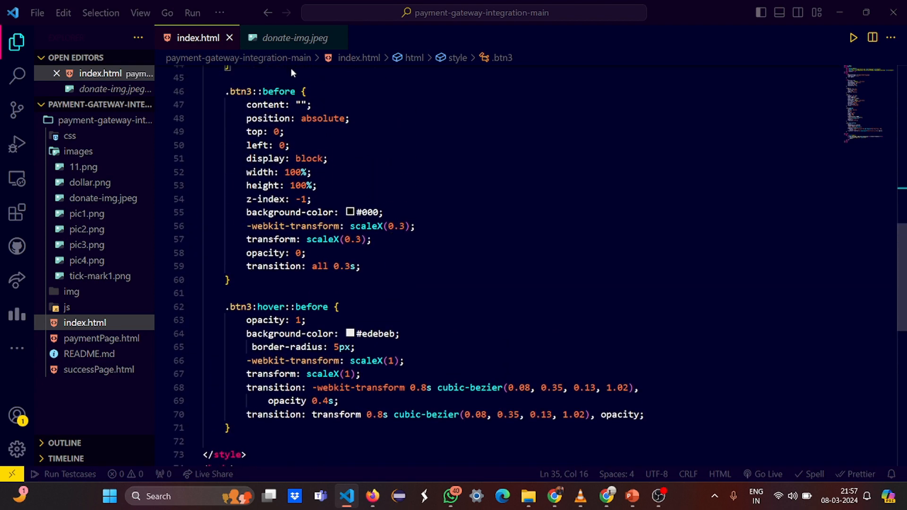
pyautogui.moveTo(381, 109)
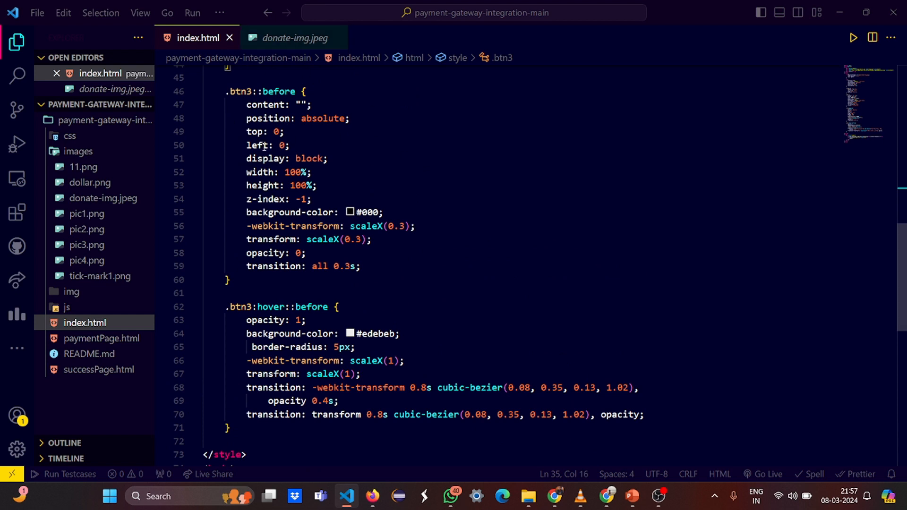
pyautogui.moveTo(540, 322)
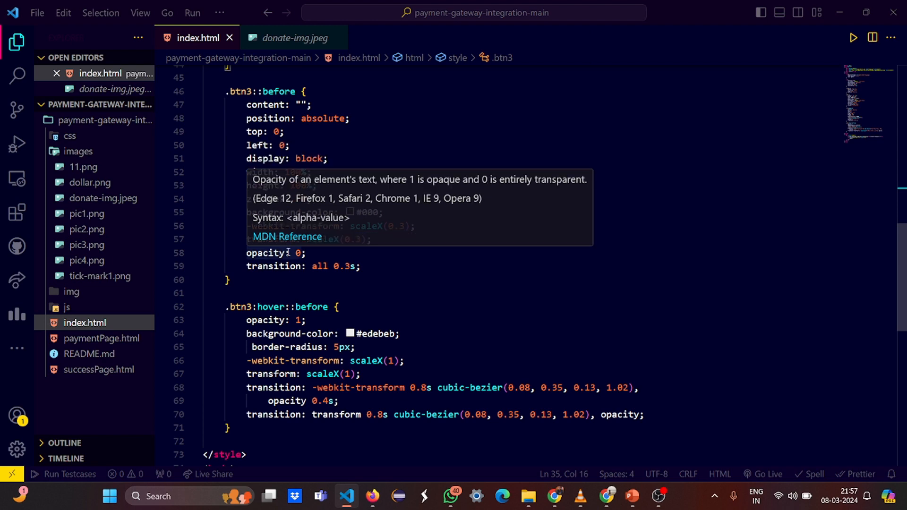
pyautogui.scroll(-3)
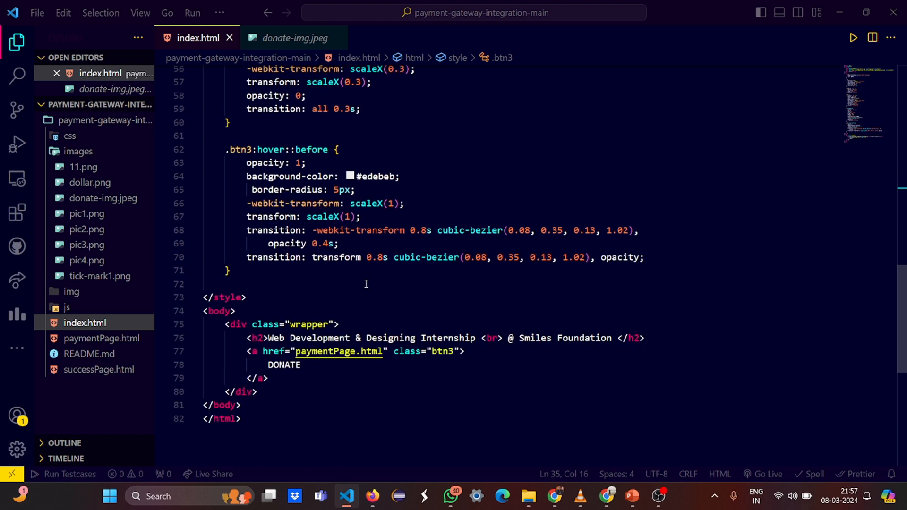
pyautogui.click(351, 176)
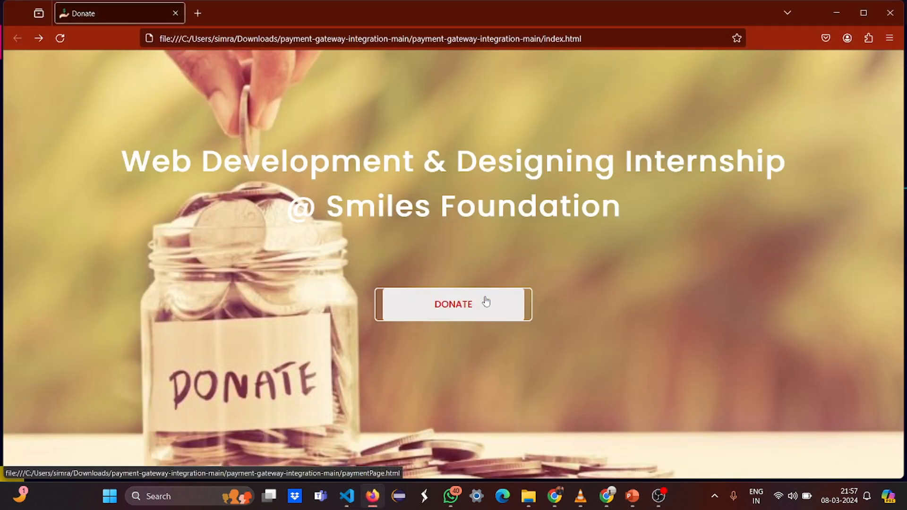
pyautogui.moveTo(689, 288)
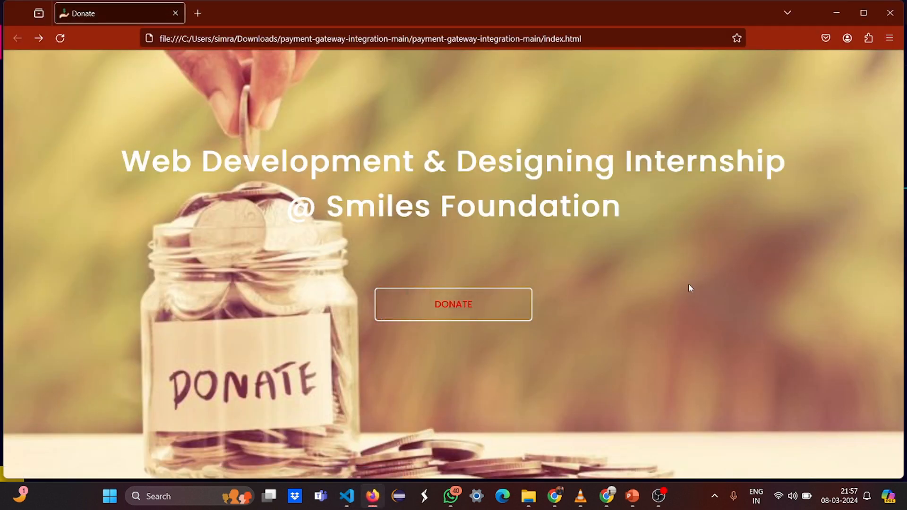
pyautogui.moveTo(710, 352)
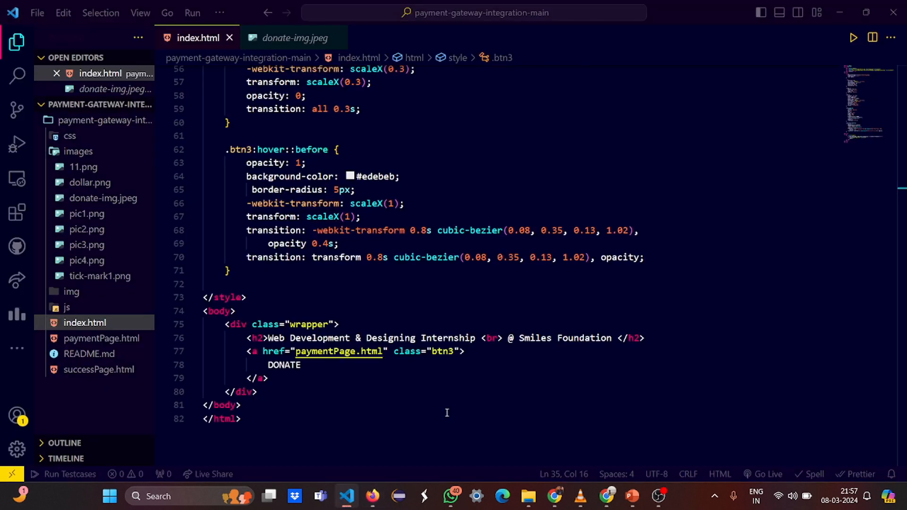
pyautogui.moveTo(517, 364)
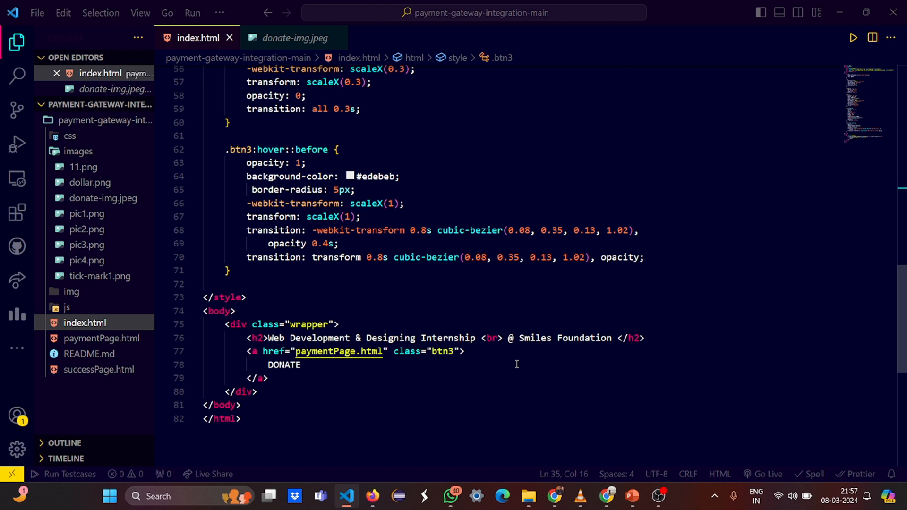
pyautogui.moveTo(422, 192)
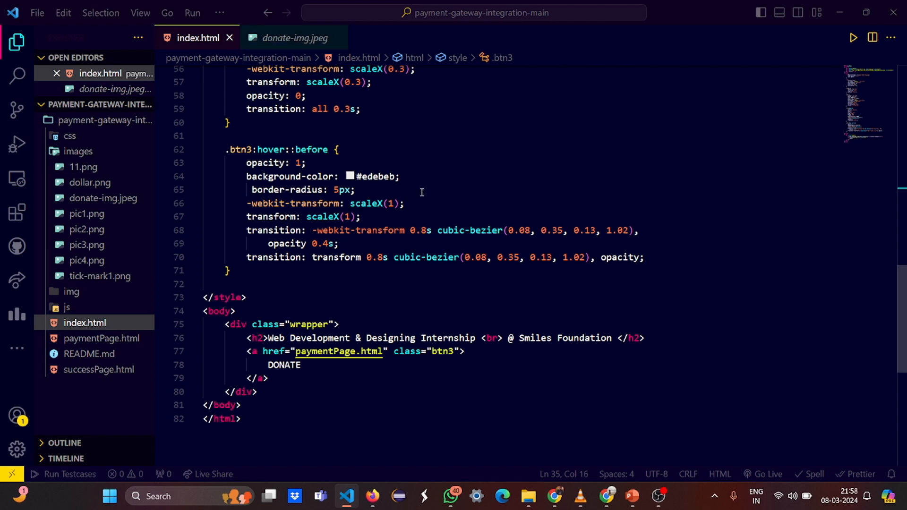
pyautogui.moveTo(477, 248)
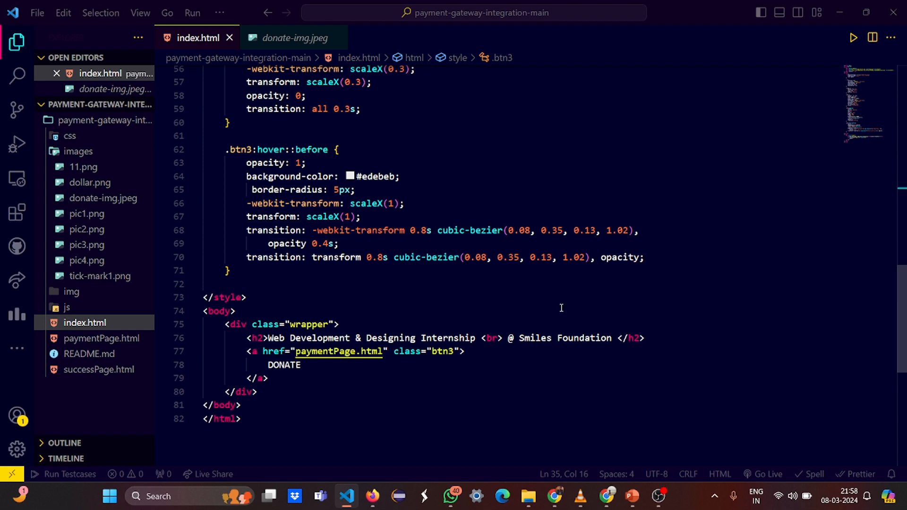
pyautogui.moveTo(553, 315)
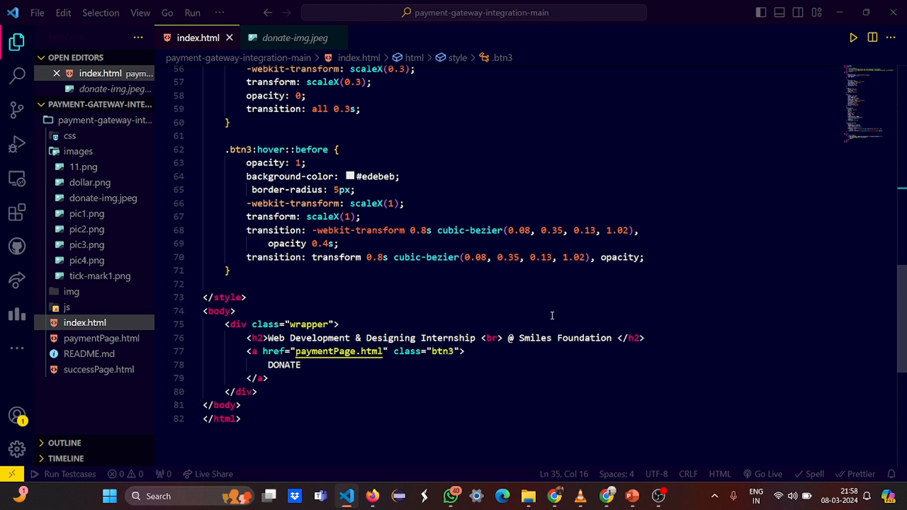
# Open paymentPage.html as a regular tab, then switch to the Firefox donate page.
pyautogui.scroll(-3)
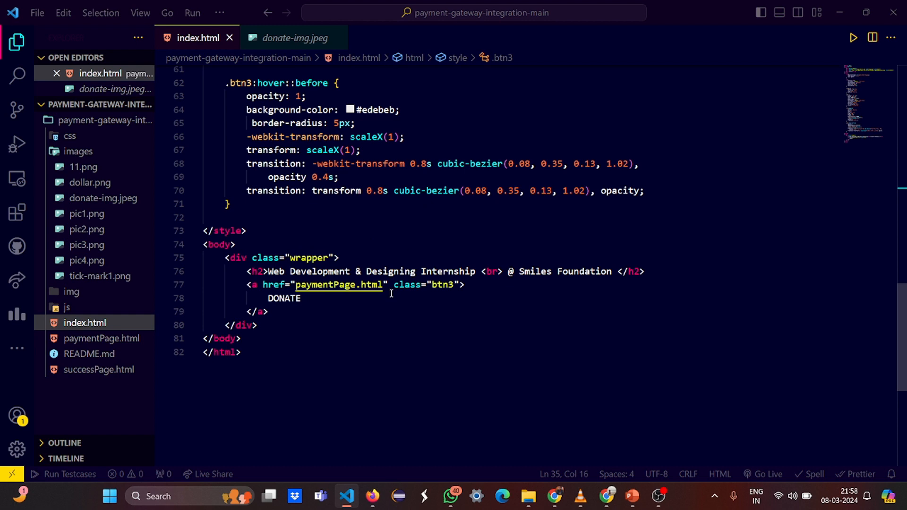
pyautogui.moveTo(149, 329)
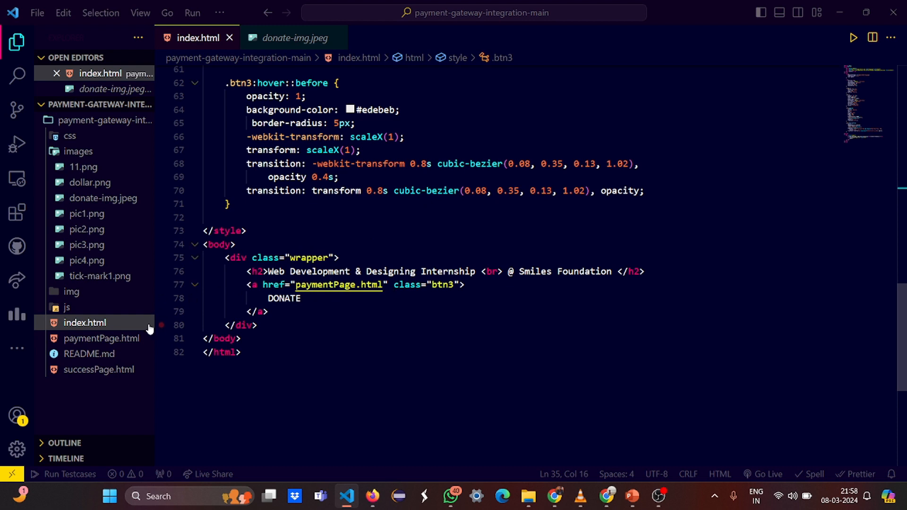
pyautogui.click(102, 339)
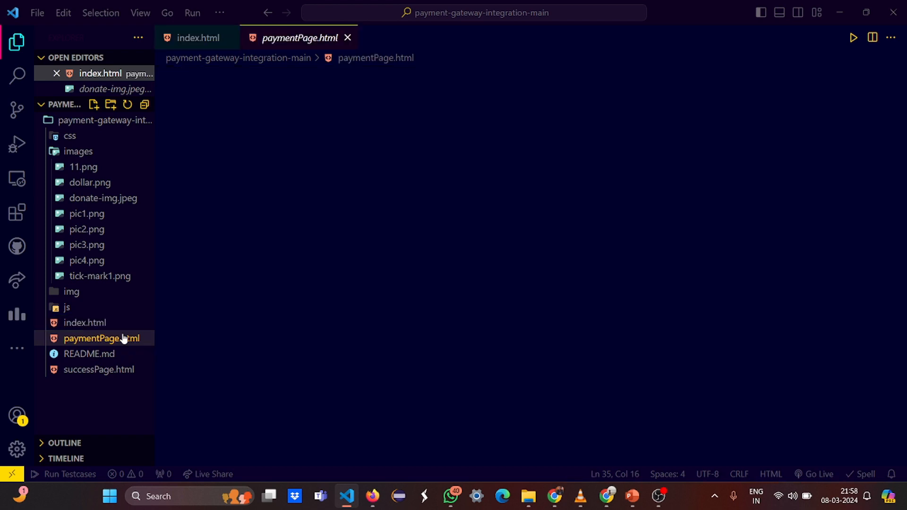
pyautogui.doubleClick(101, 338)
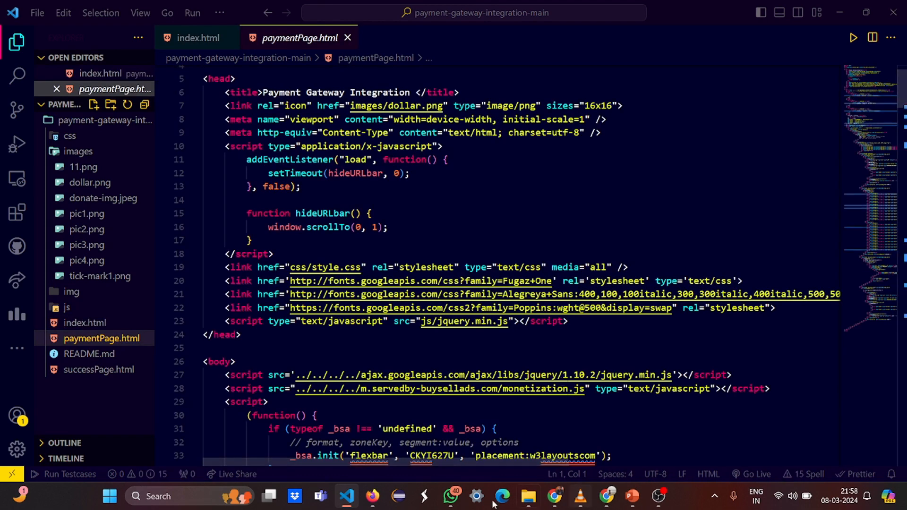
pyautogui.click(372, 496)
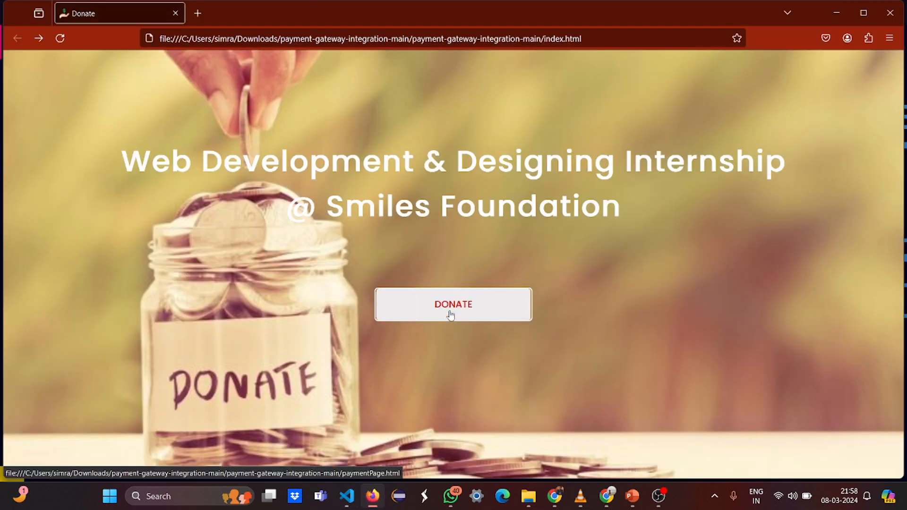
# Follow DONATE to the payment page and try the PayPal, Debit Card and Credit Card forms.
pyautogui.click(453, 304)
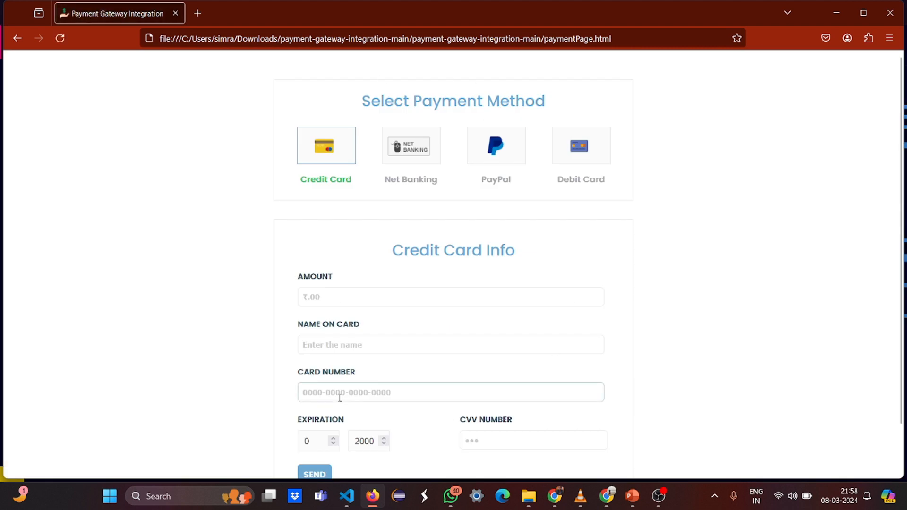
pyautogui.scroll(-3)
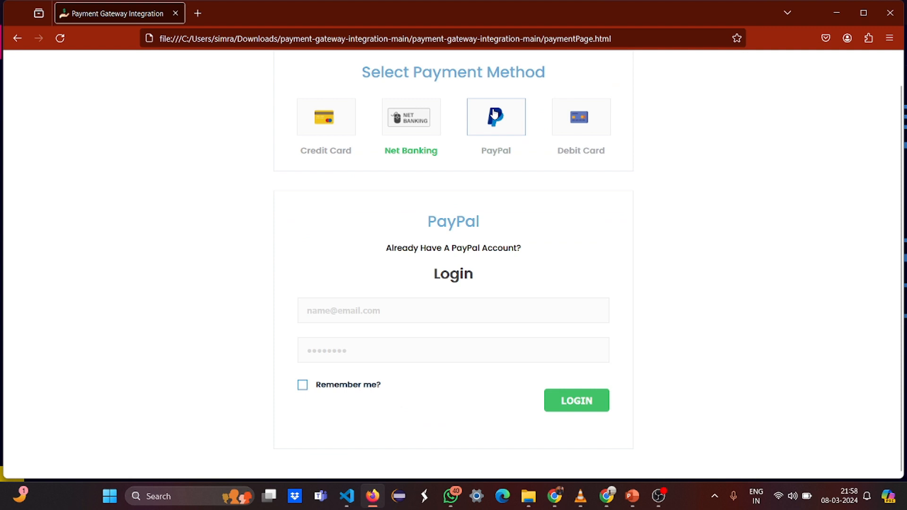
pyautogui.click(580, 117)
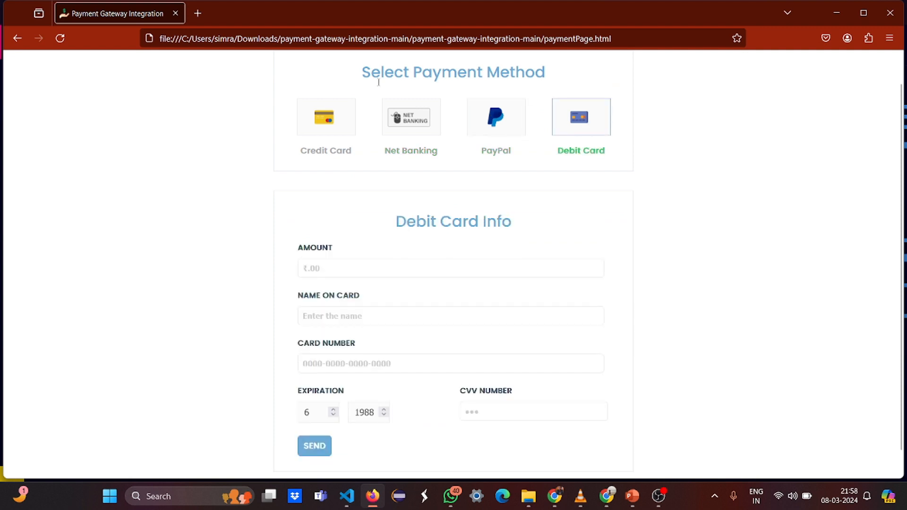
pyautogui.click(325, 117)
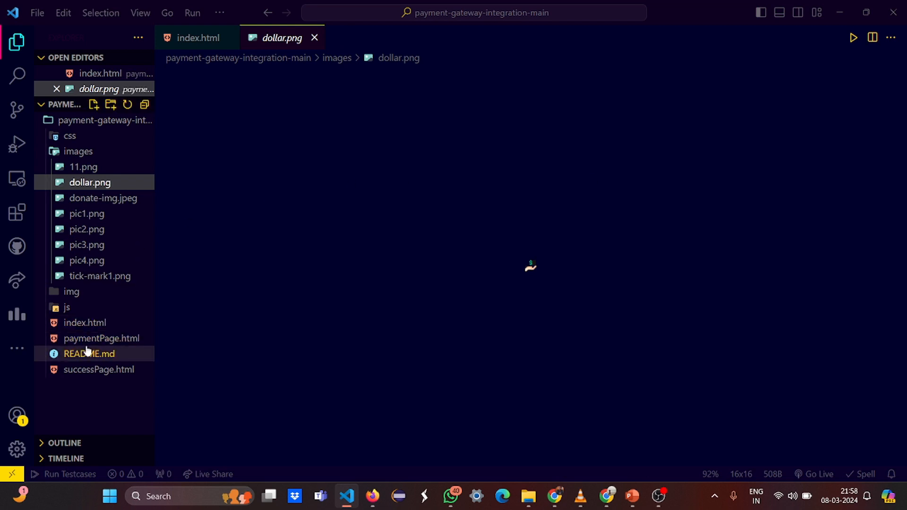
# Pin paymentPage.html, preview donate-img.jpeg from images, then return to the head section.
pyautogui.doubleClick(101, 338)
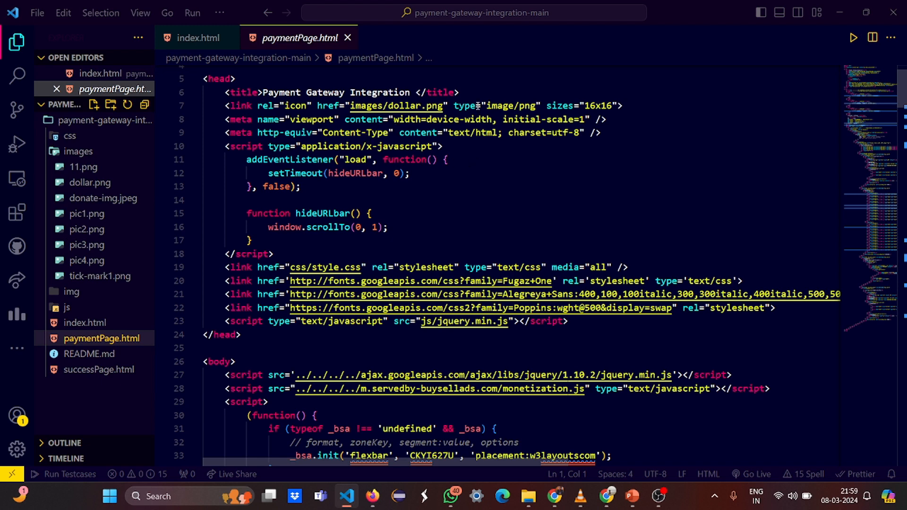
pyautogui.click(89, 183)
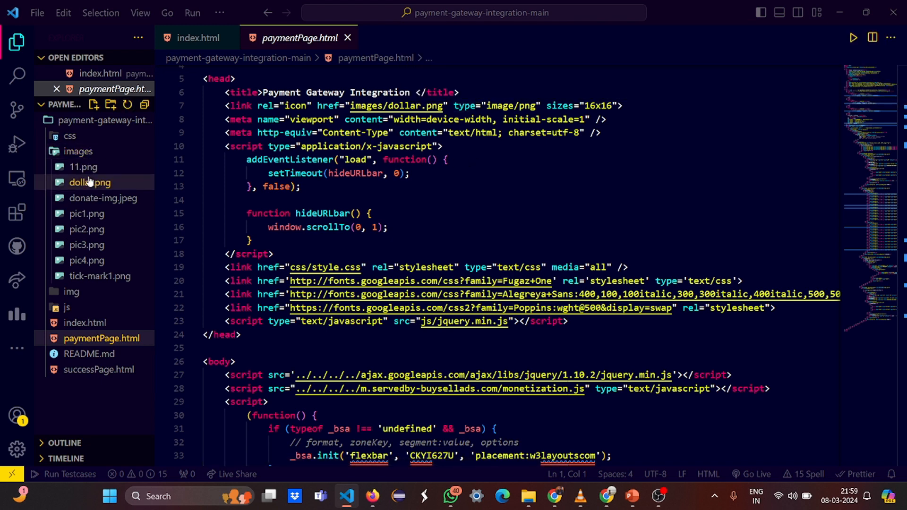
pyautogui.click(103, 198)
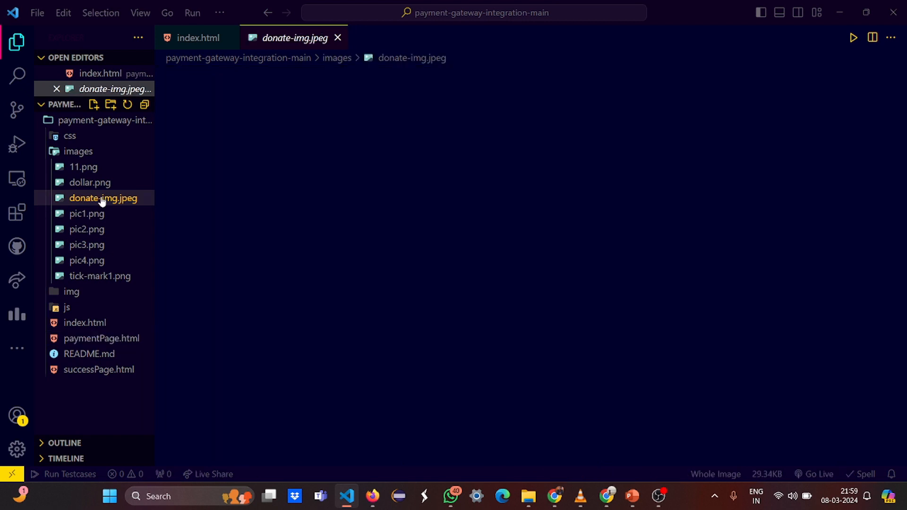
pyautogui.click(102, 197)
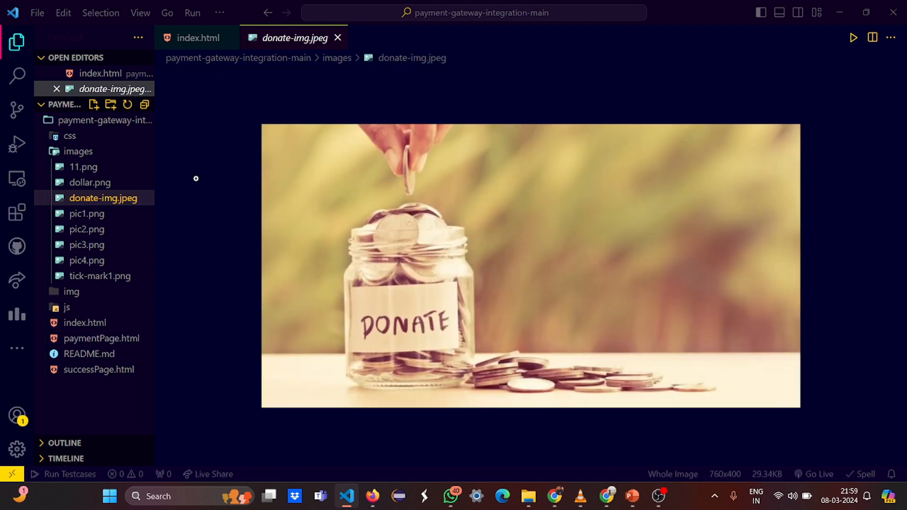
pyautogui.click(90, 182)
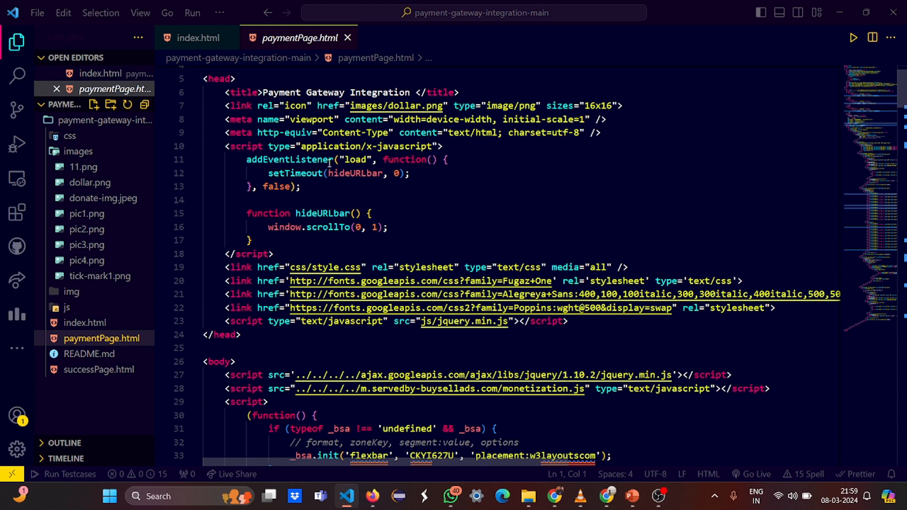
pyautogui.moveTo(398, 137)
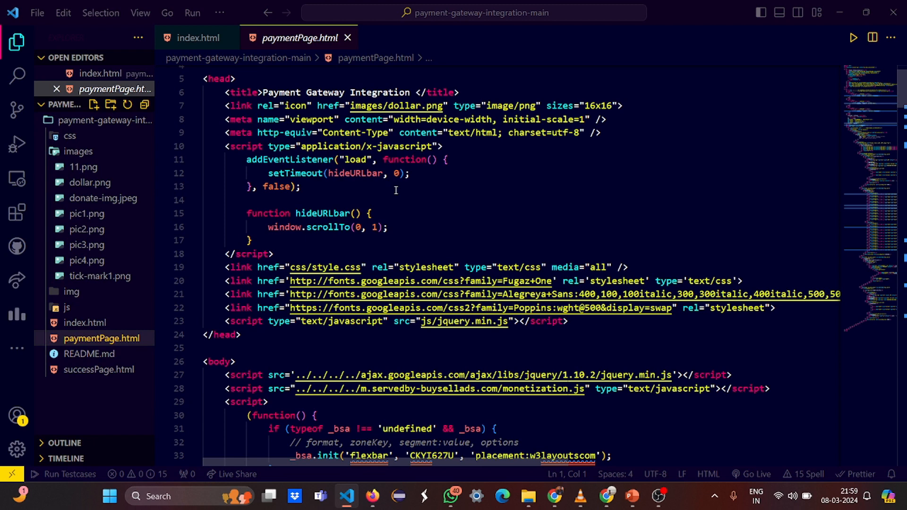
# Scroll through paymentPage.html's body scripts and analytics code to the end.
pyautogui.scroll(-3)
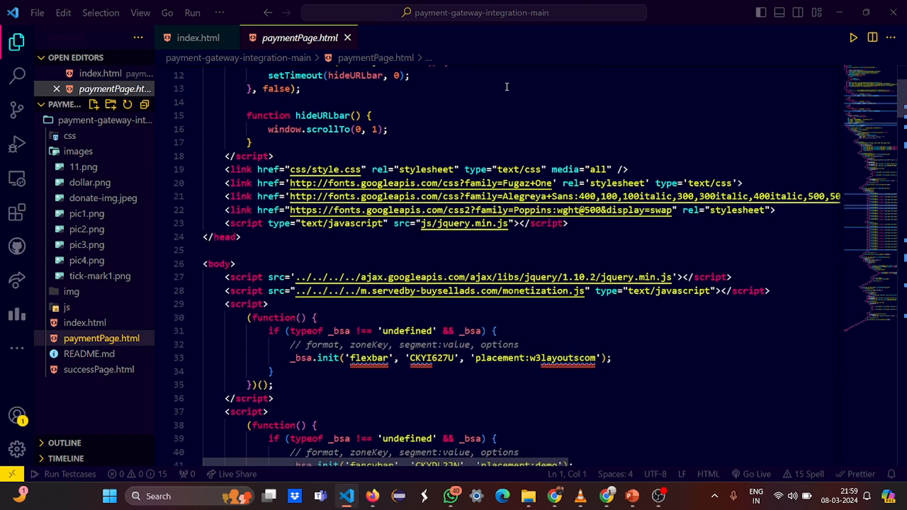
pyautogui.moveTo(597, 230)
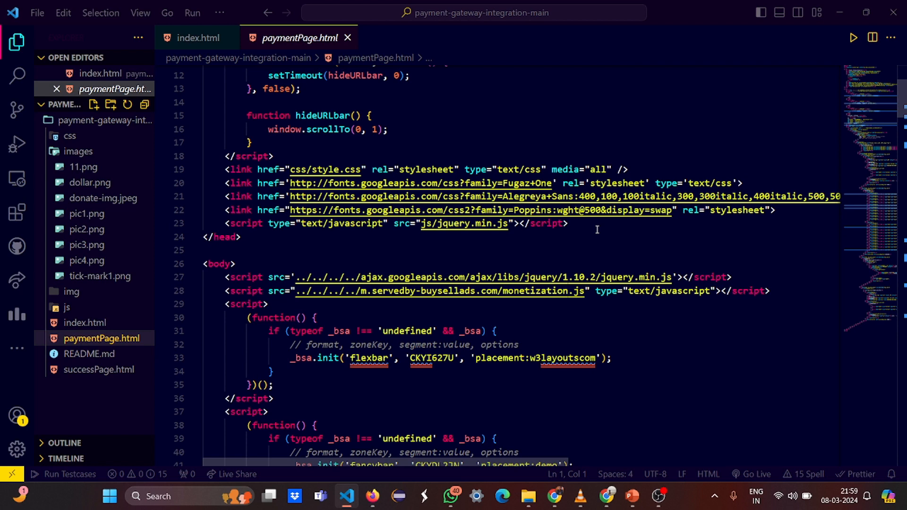
pyautogui.scroll(-3)
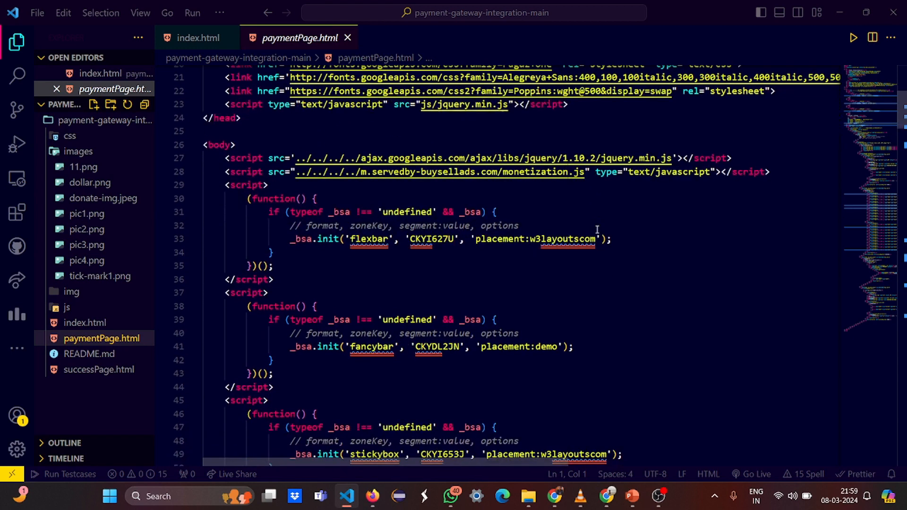
pyautogui.scroll(-3)
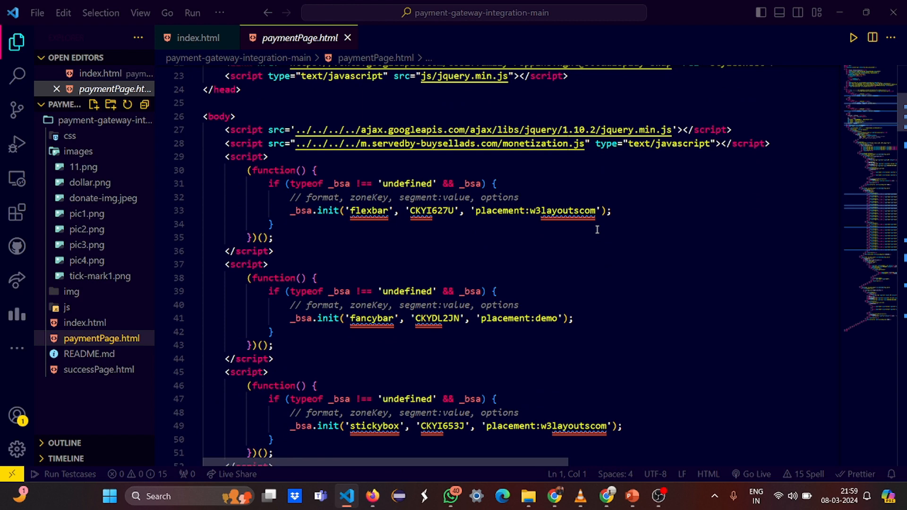
pyautogui.scroll(-3)
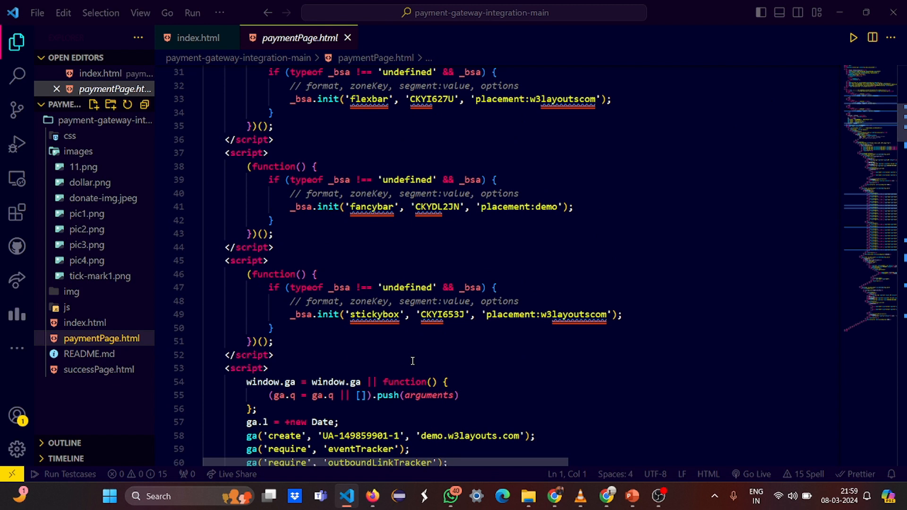
pyautogui.scroll(-3)
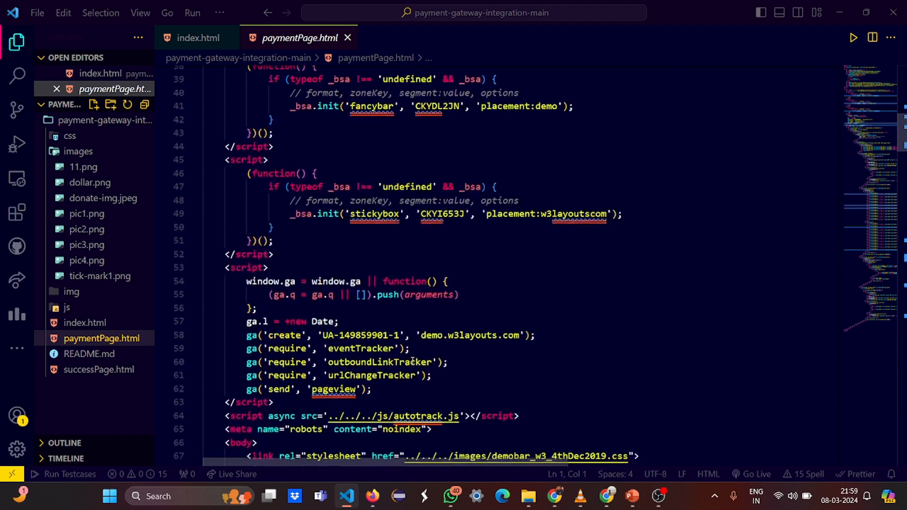
pyautogui.scroll(-3)
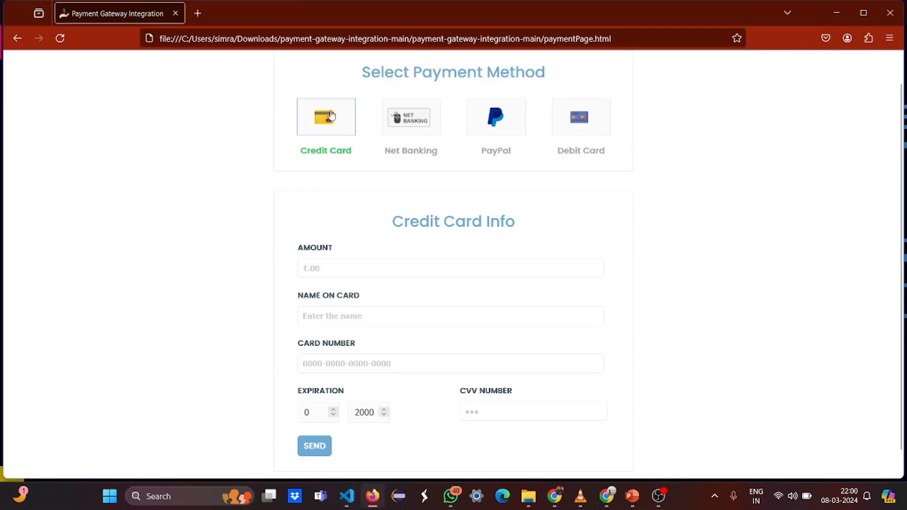
# View the Net Banking bank list, then switch back to the Credit Card form.
pyautogui.click(410, 116)
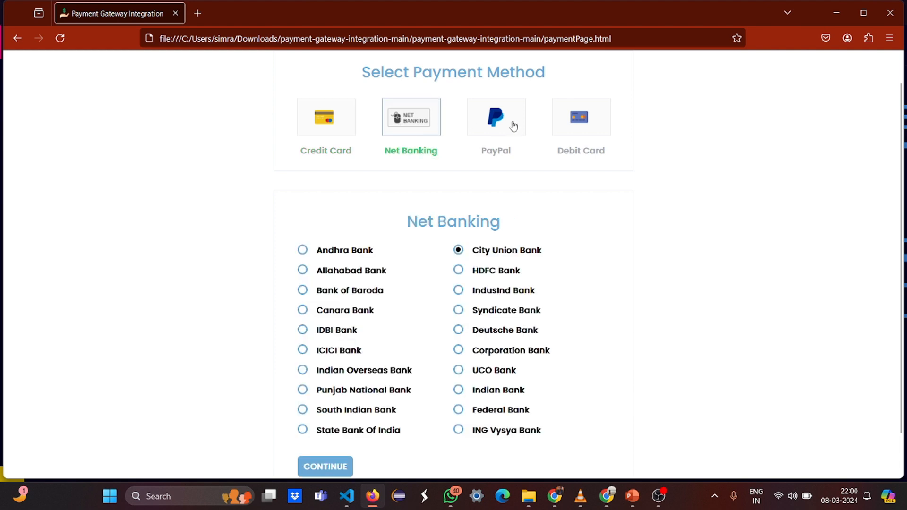
pyautogui.click(325, 117)
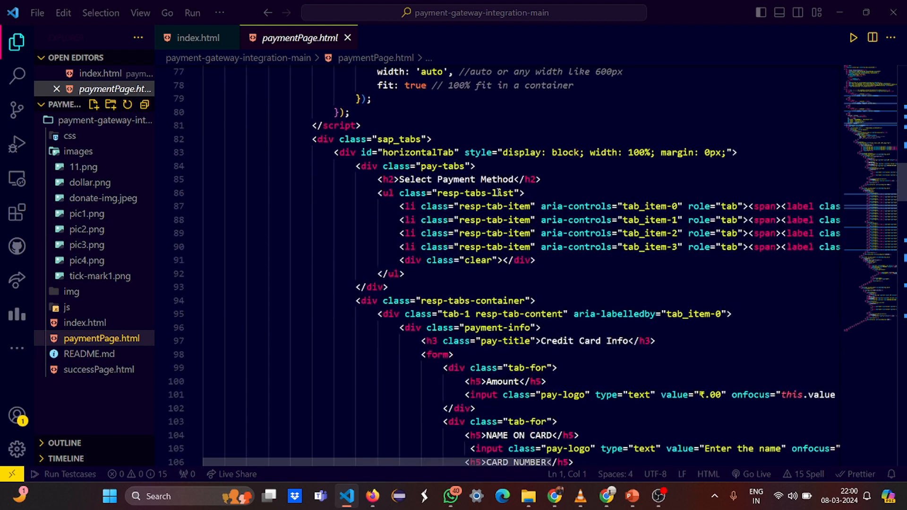
pyautogui.moveTo(610, 187)
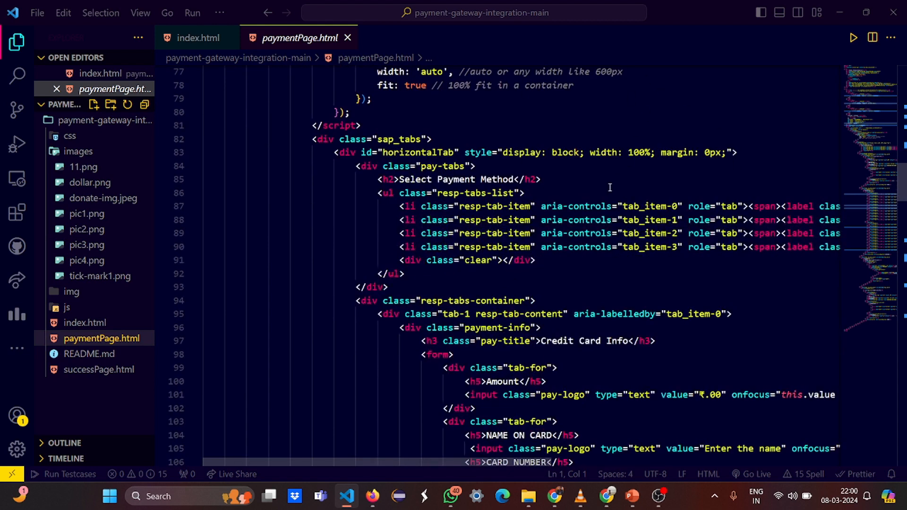
# Scroll through the Credit Card Info form fields markup in paymentPage.html.
pyautogui.scroll(-3)
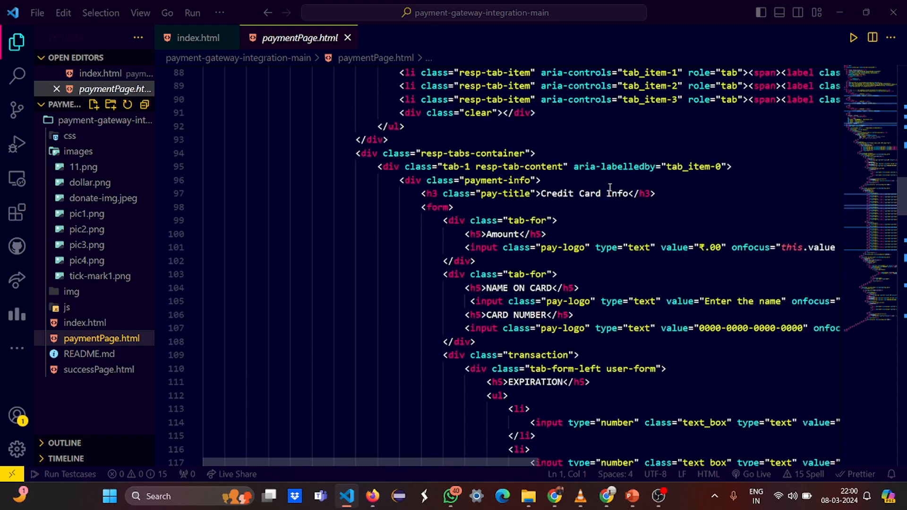
pyautogui.moveTo(524, 43)
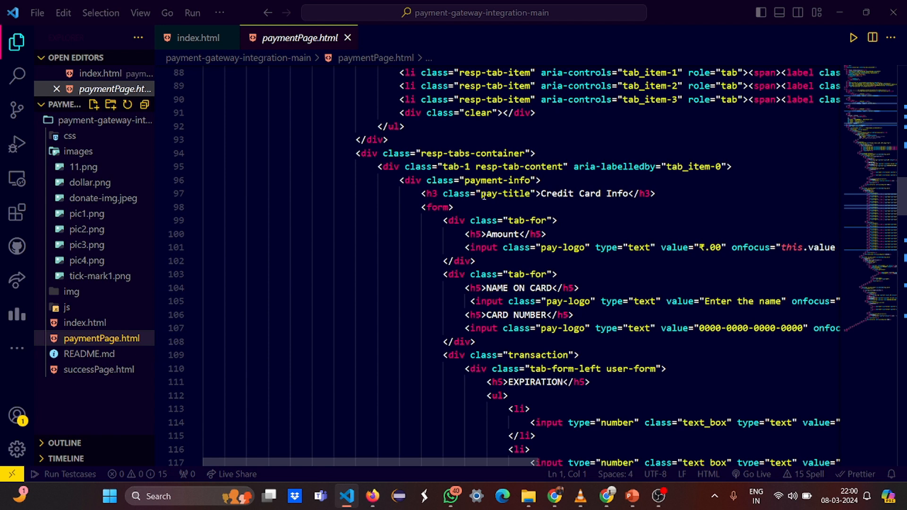
pyautogui.moveTo(621, 203)
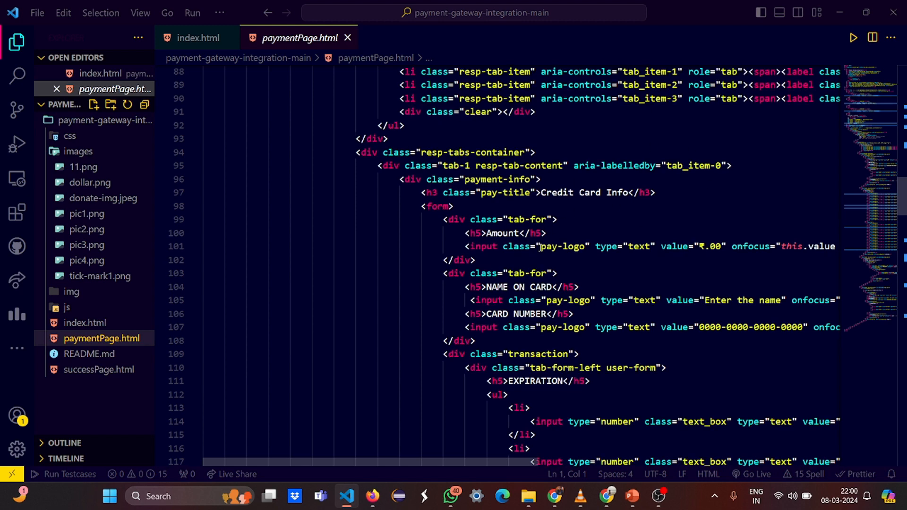
pyautogui.scroll(-3)
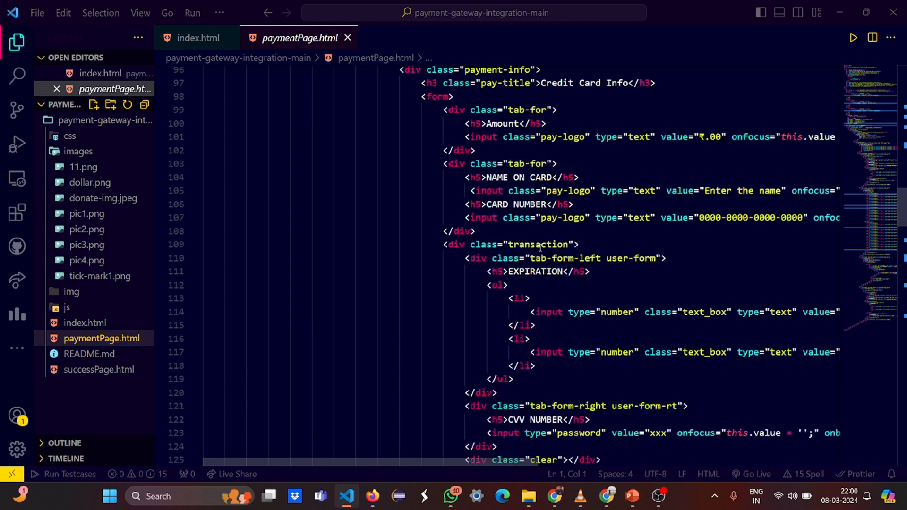
pyautogui.scroll(-3)
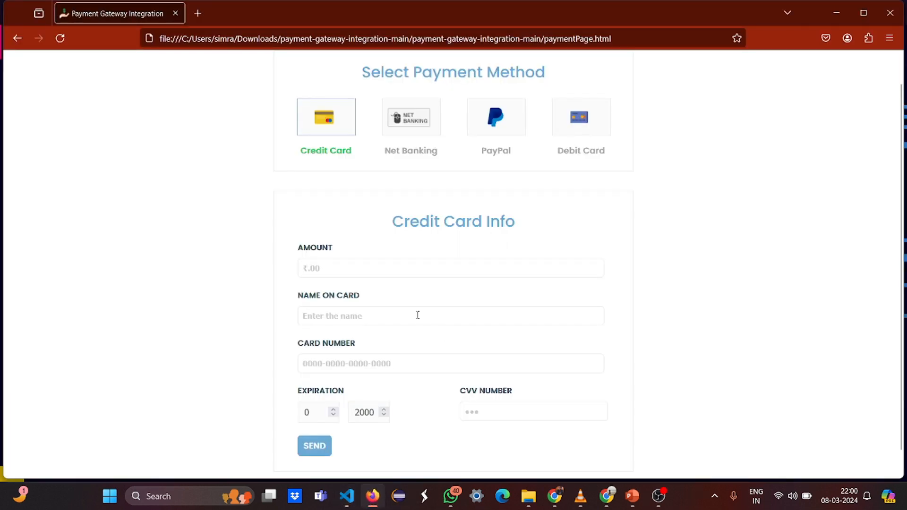
pyautogui.doubleClick(314, 247)
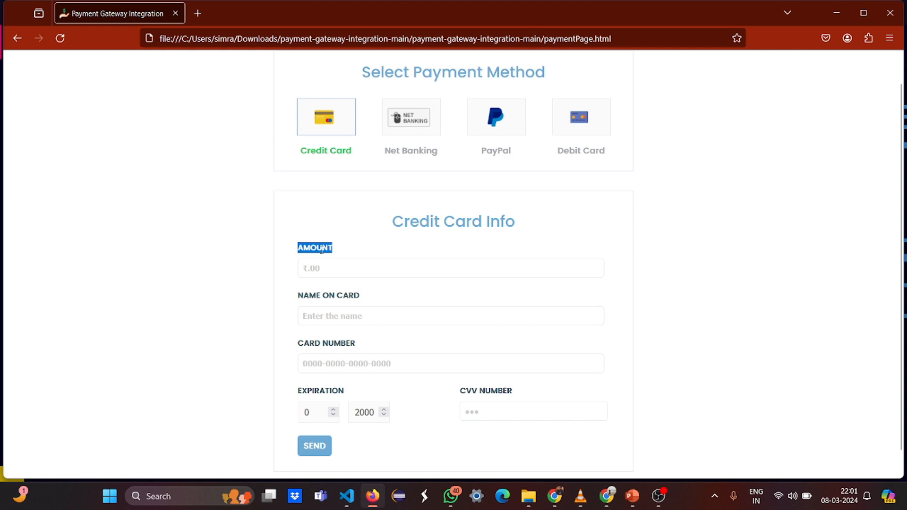
pyautogui.moveTo(406, 290)
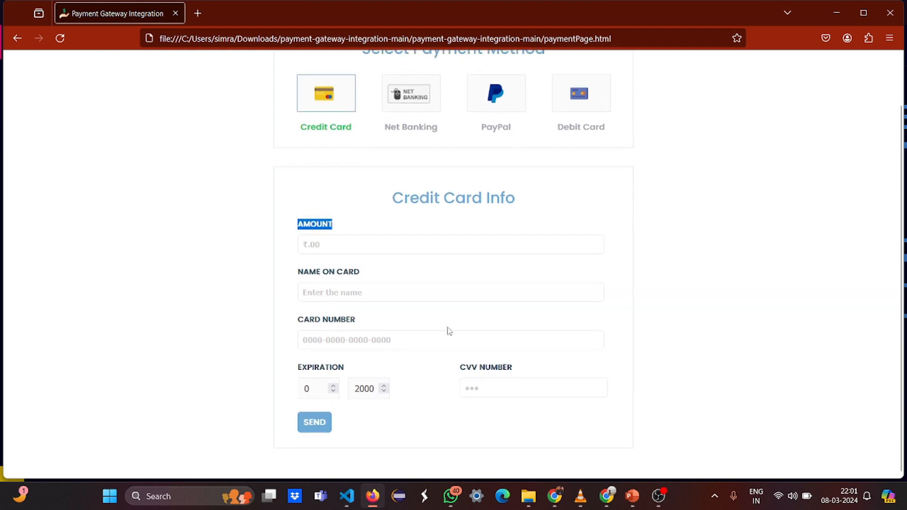
pyautogui.click(347, 496)
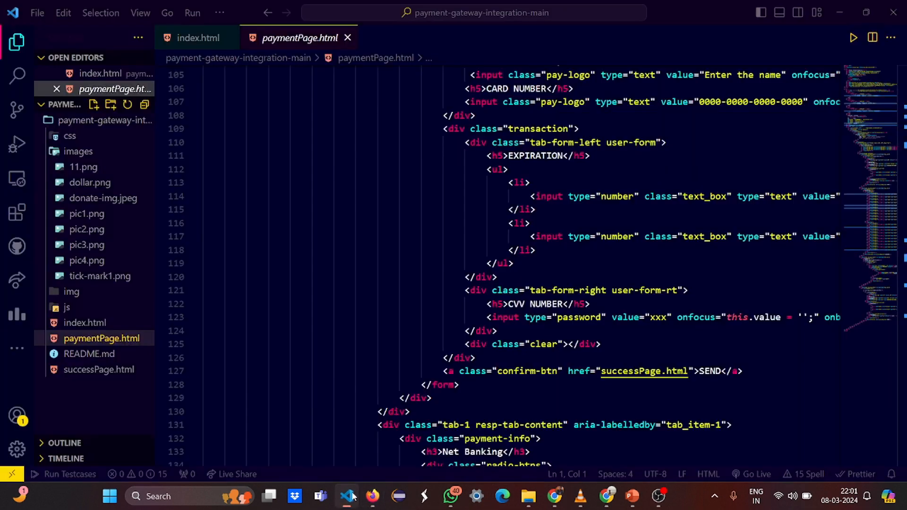
pyautogui.scroll(-3)
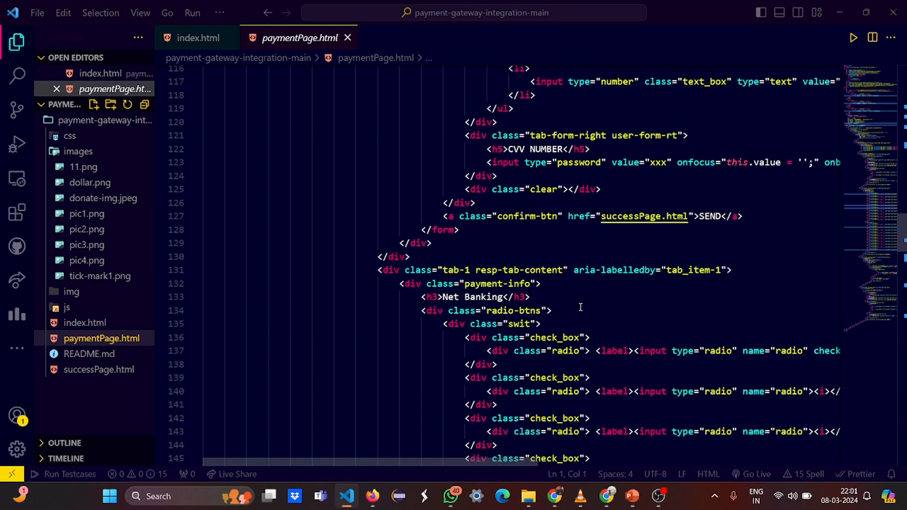
pyautogui.scroll(-3)
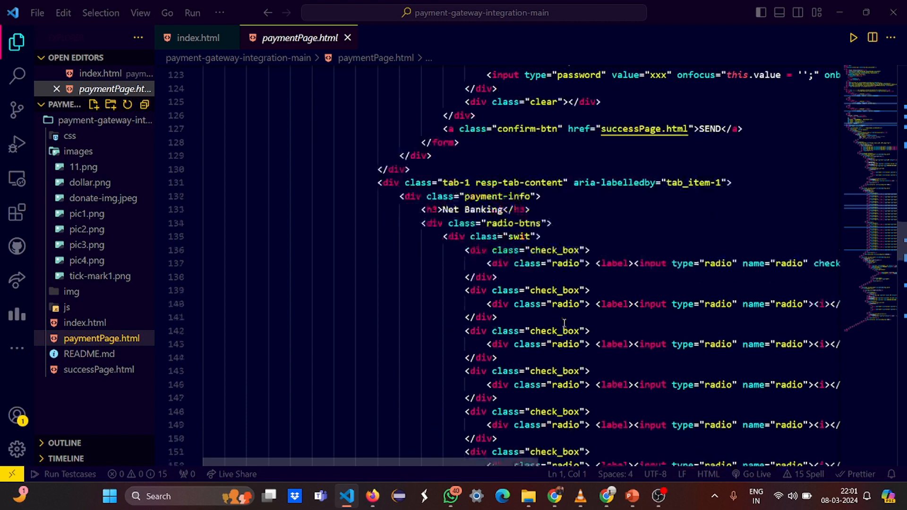
pyautogui.scroll(-3)
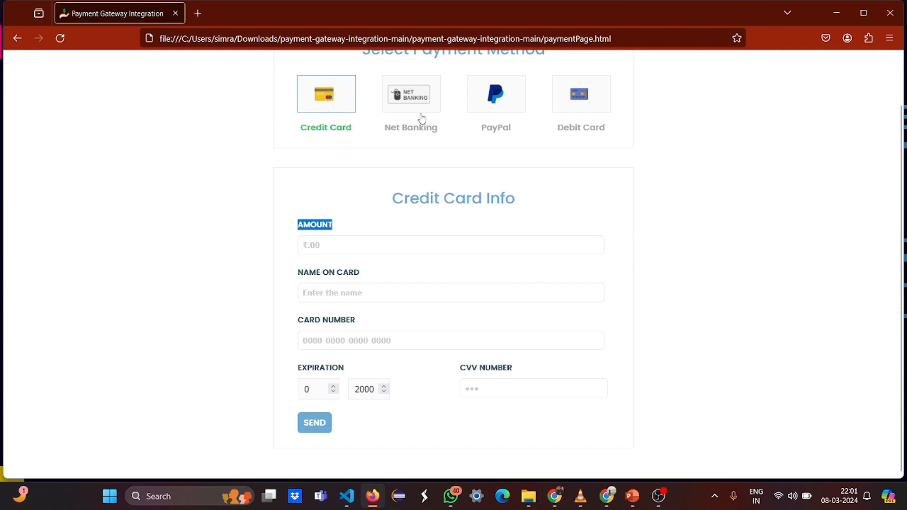
# Demo a Net Banking payment with Allahabad Bank through to Payment Complete and return.
pyautogui.click(411, 93)
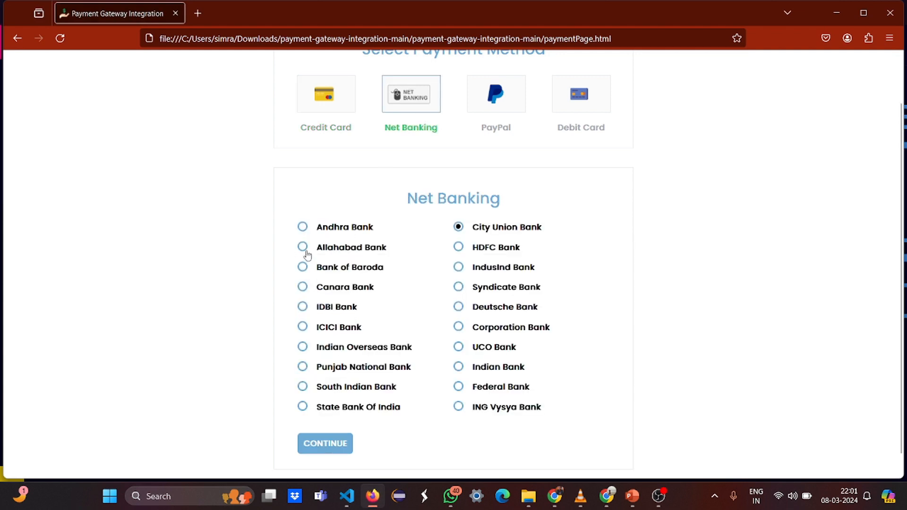
pyautogui.click(303, 247)
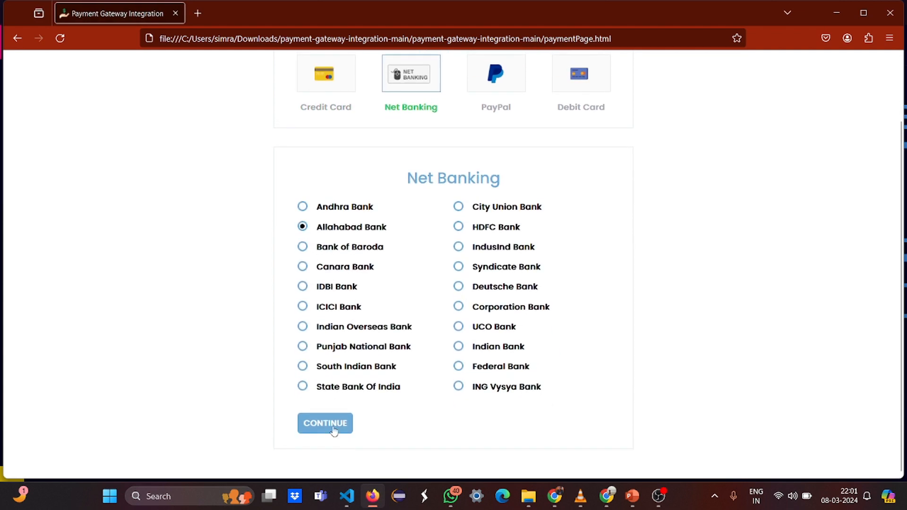
pyautogui.click(325, 423)
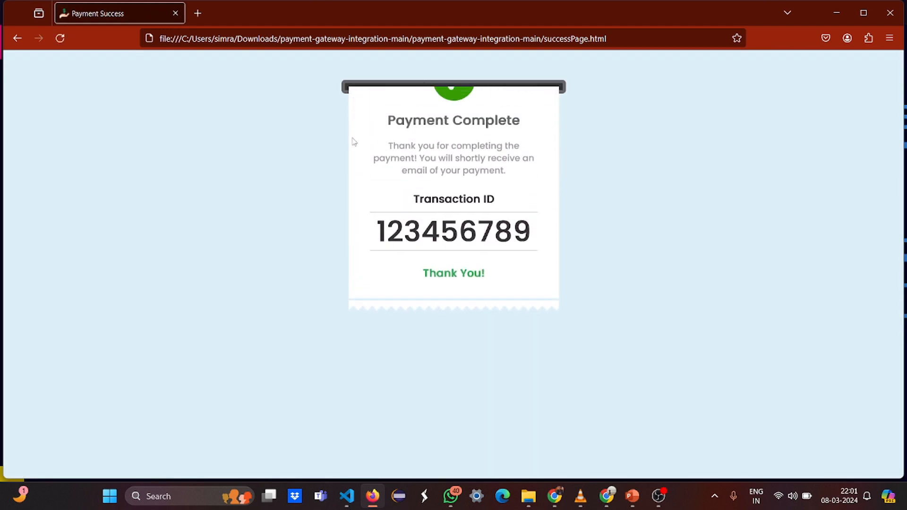
pyautogui.click(17, 38)
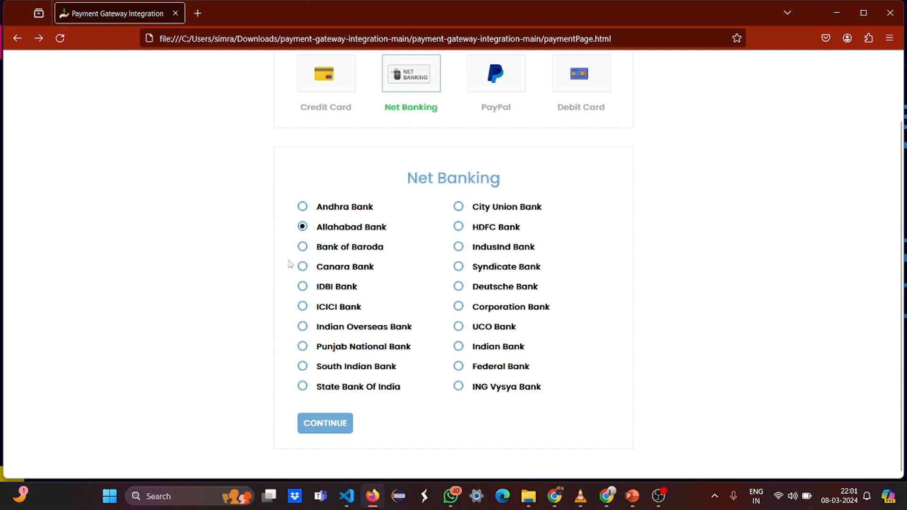
pyautogui.moveTo(444, 146)
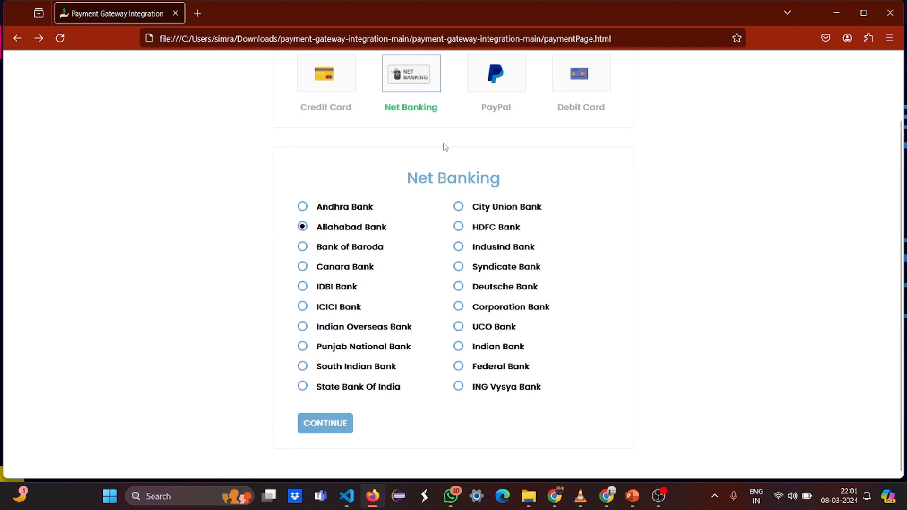
# Select Bank of Baroda, Canara Bank, then IDBI Bank, and return to the code editor.
pyautogui.click(302, 246)
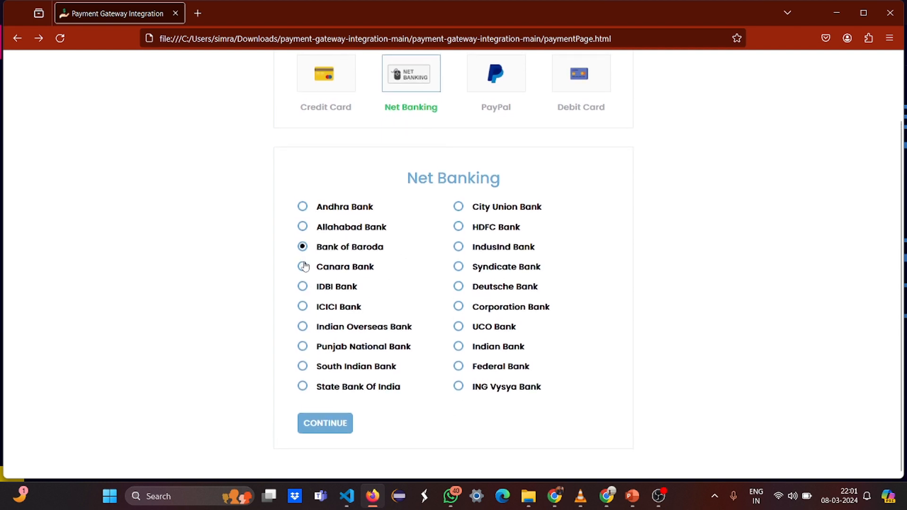
pyautogui.click(303, 267)
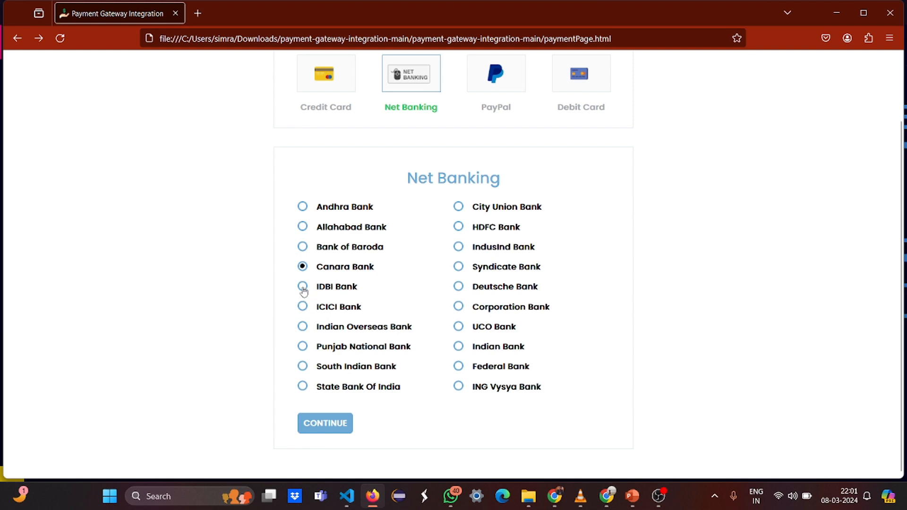
pyautogui.click(302, 286)
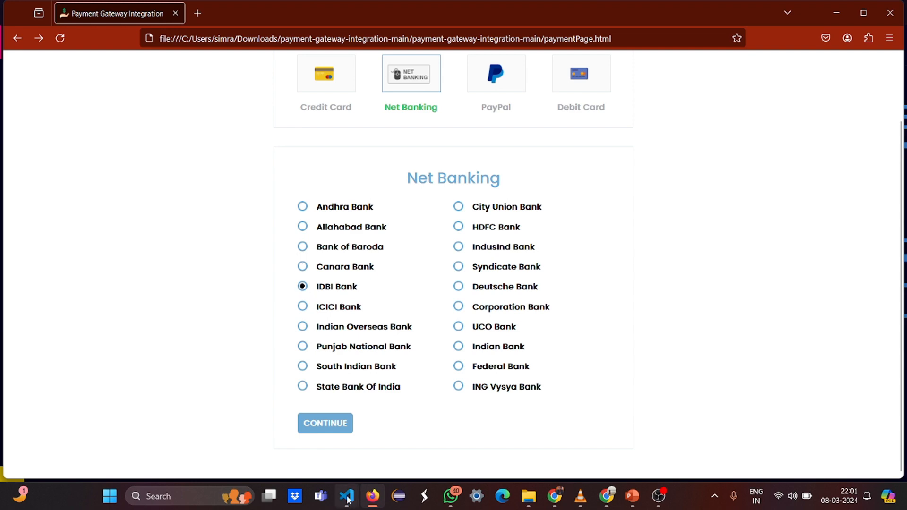
pyautogui.click(347, 496)
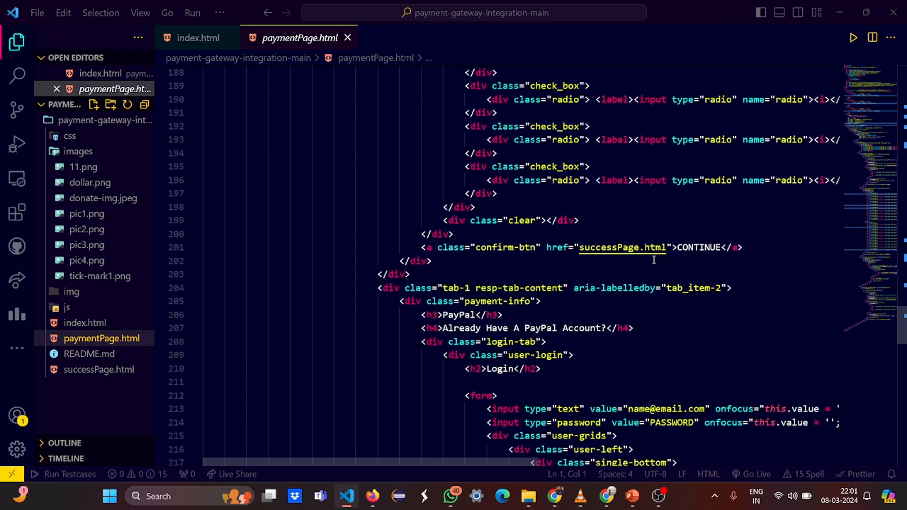
pyautogui.scroll(-3)
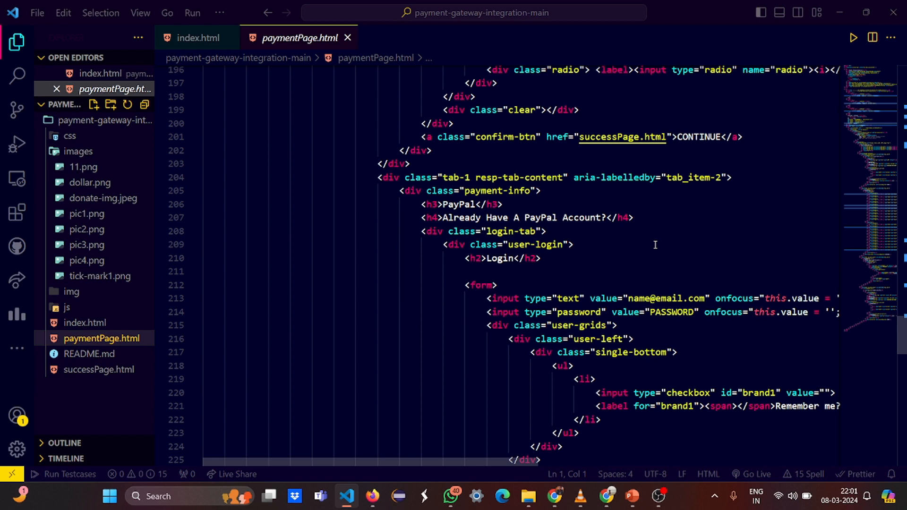
pyautogui.scroll(-3)
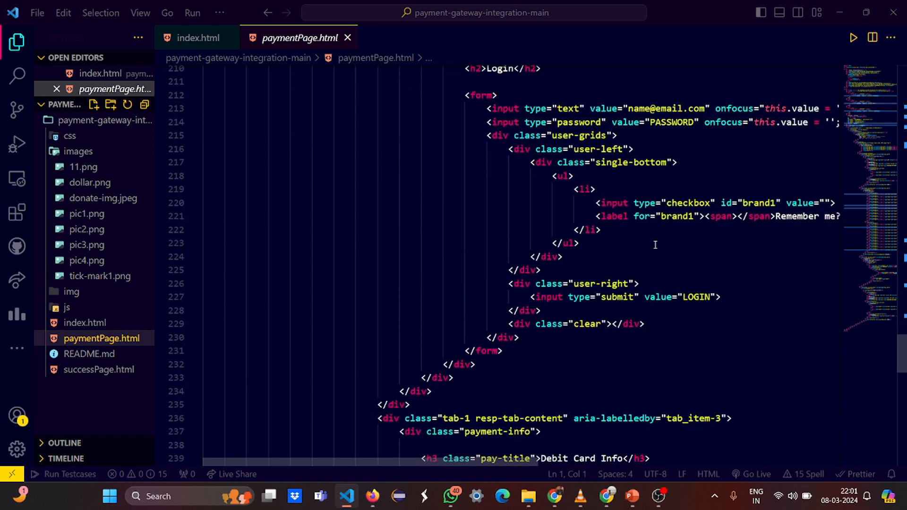
pyautogui.scroll(-3)
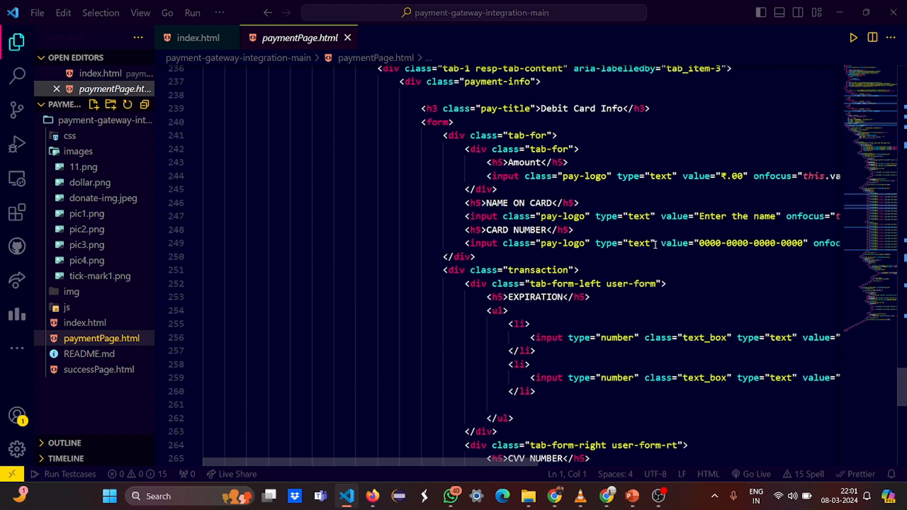
pyautogui.scroll(-3)
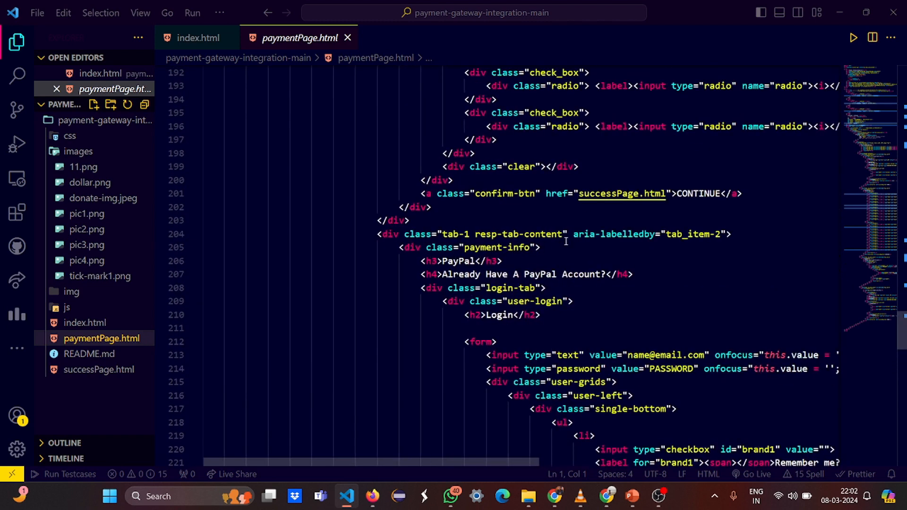
pyautogui.scroll(-3)
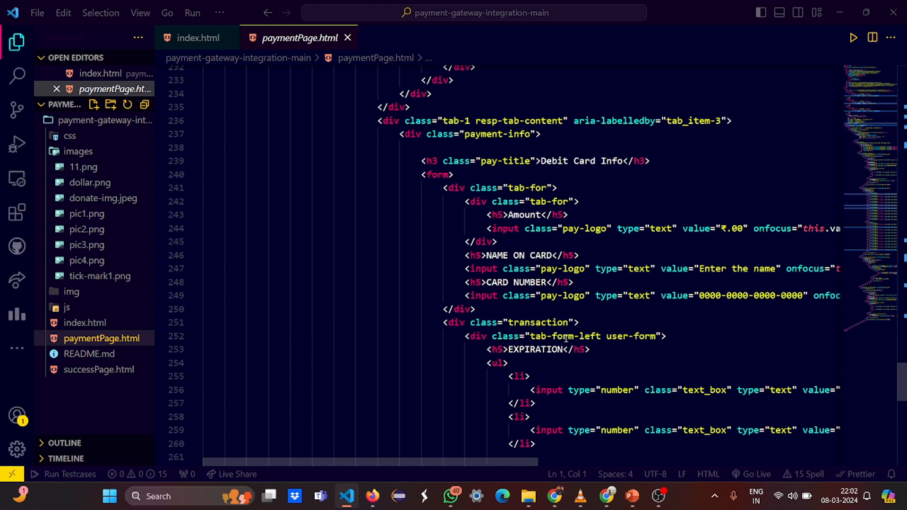
pyautogui.scroll(-3)
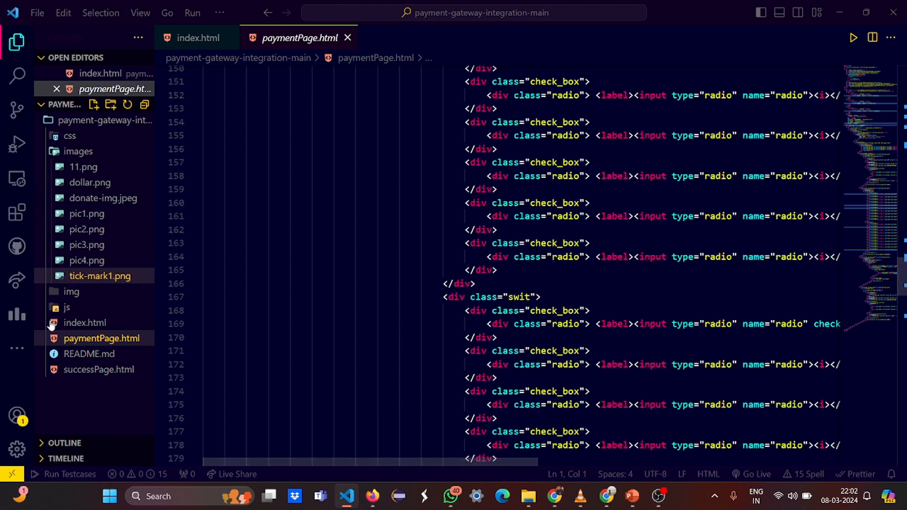
# View successPage.html from the Explorer, scrolling into its CSS style block.
pyautogui.click(98, 369)
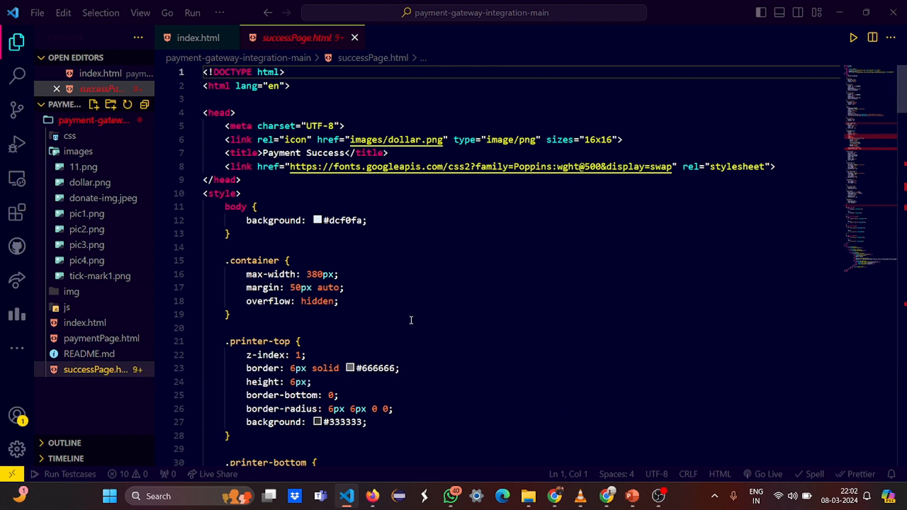
pyautogui.scroll(-3)
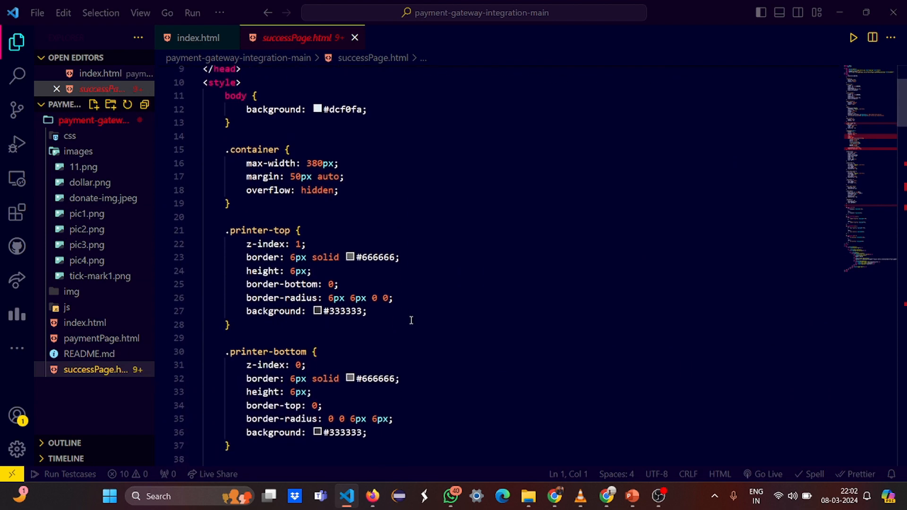
pyautogui.scroll(-3)
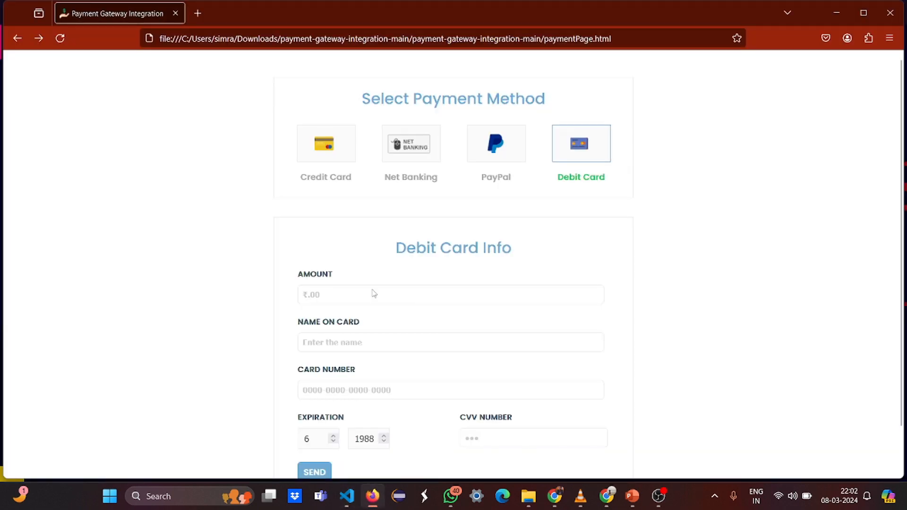
# Complete a Net Banking payment with ICICI Bank, return, and show the Credit Card form.
pyautogui.click(412, 142)
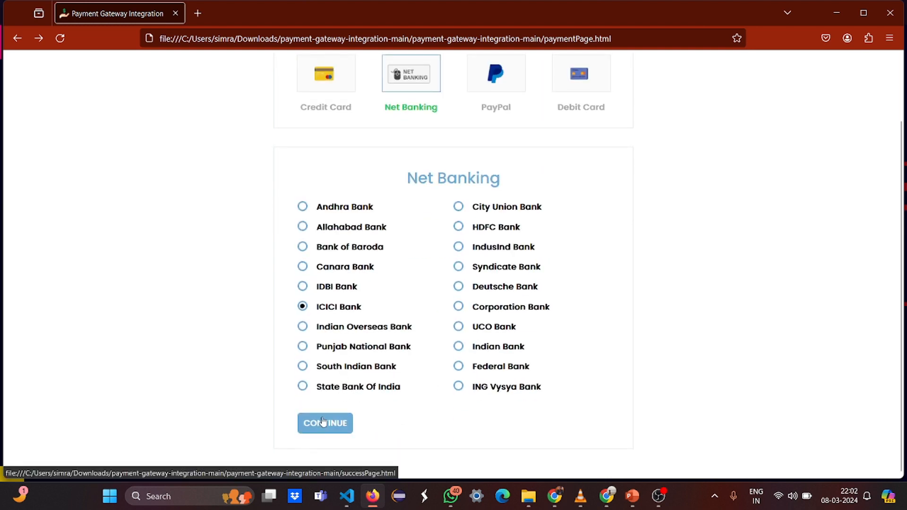
pyautogui.click(324, 424)
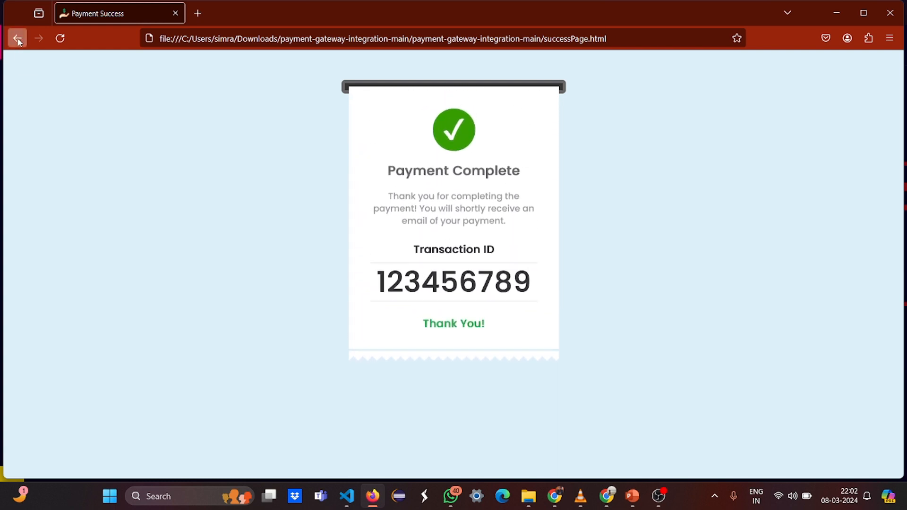
pyautogui.click(17, 38)
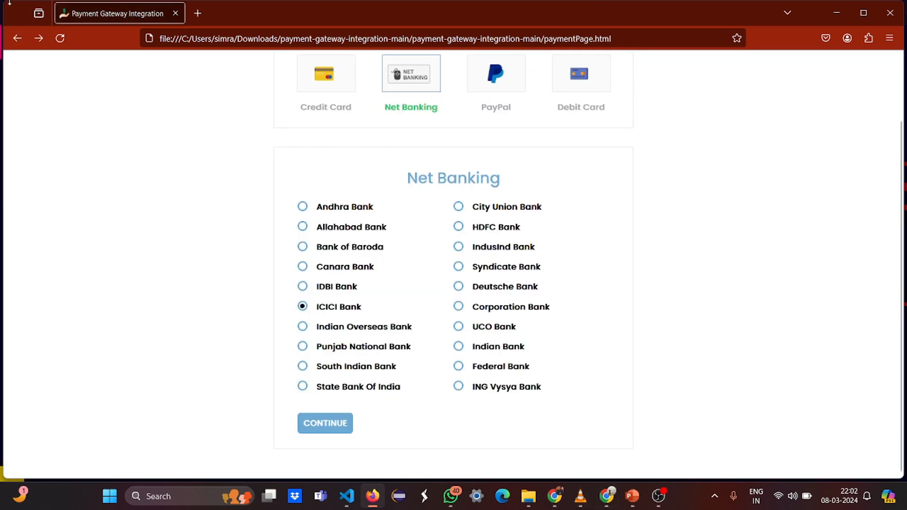
pyautogui.click(325, 73)
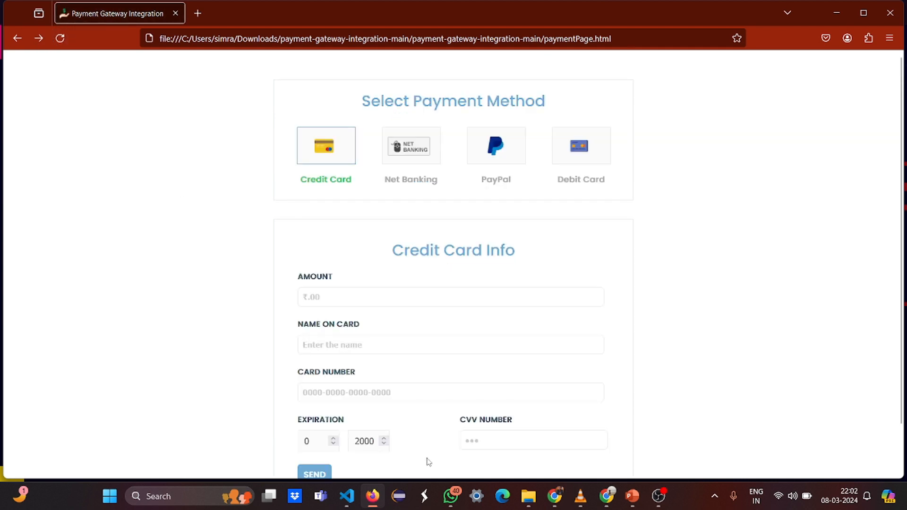
pyautogui.click(346, 496)
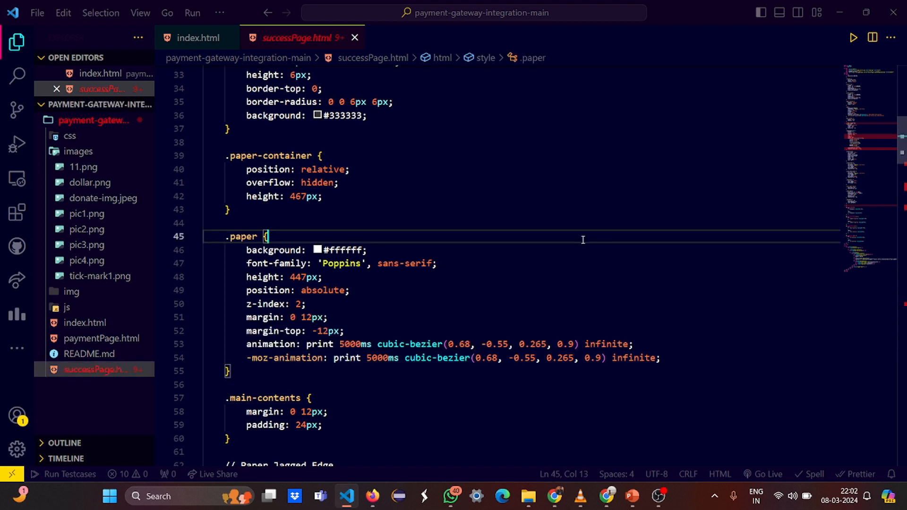
pyautogui.moveTo(422, 280)
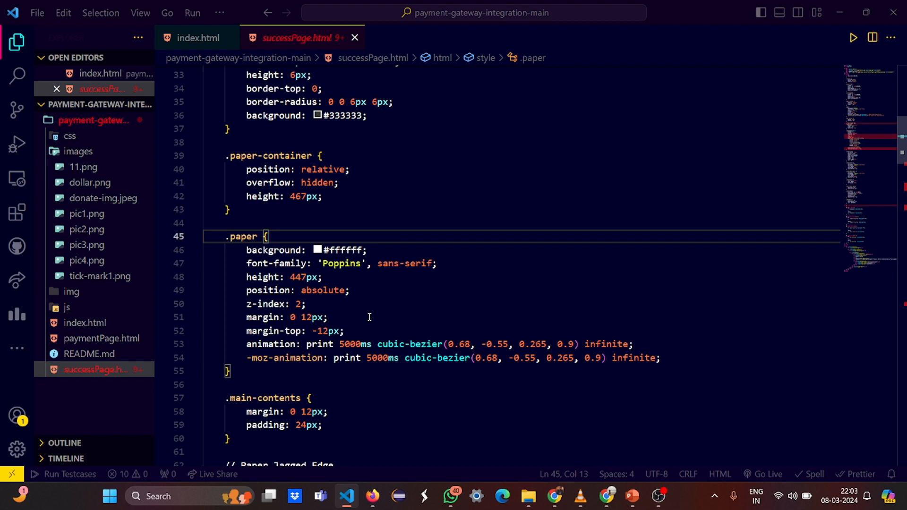
# Scroll through successPage.html's CSS rules and animation styles.
pyautogui.scroll(-3)
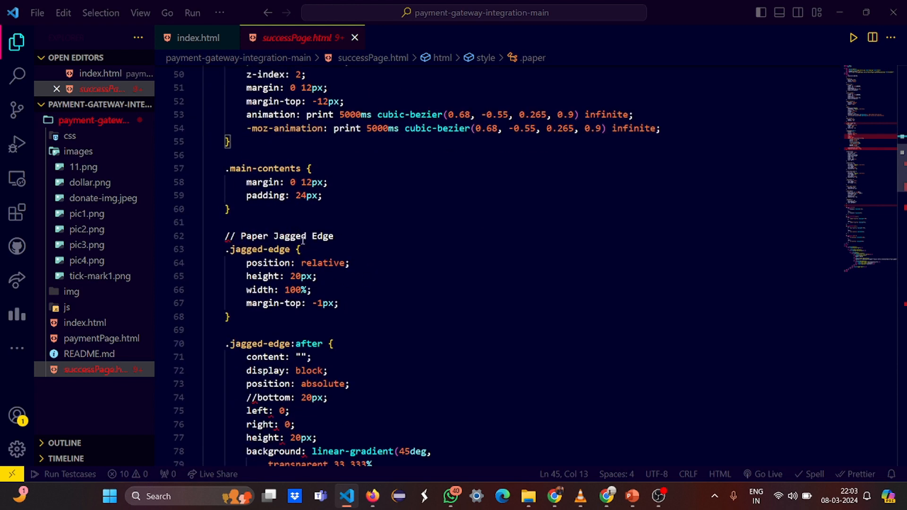
pyautogui.scroll(-3)
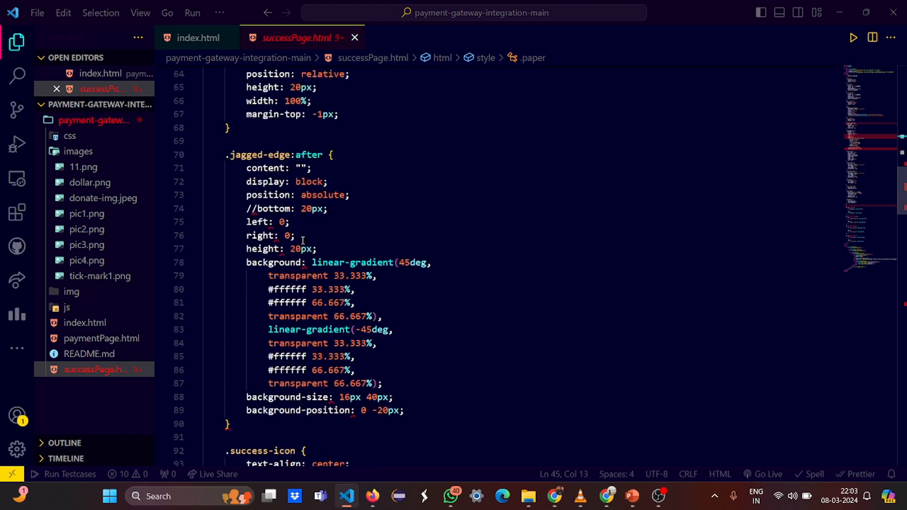
pyautogui.scroll(-3)
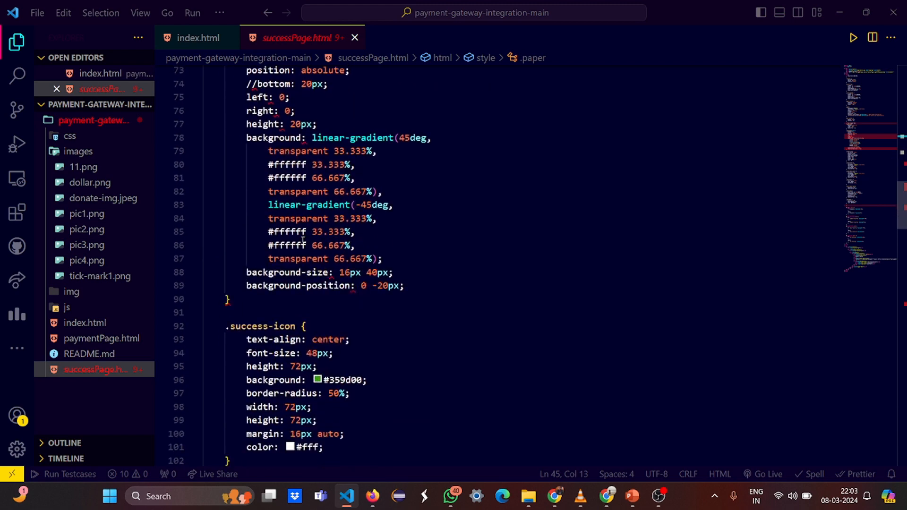
pyautogui.scroll(-3)
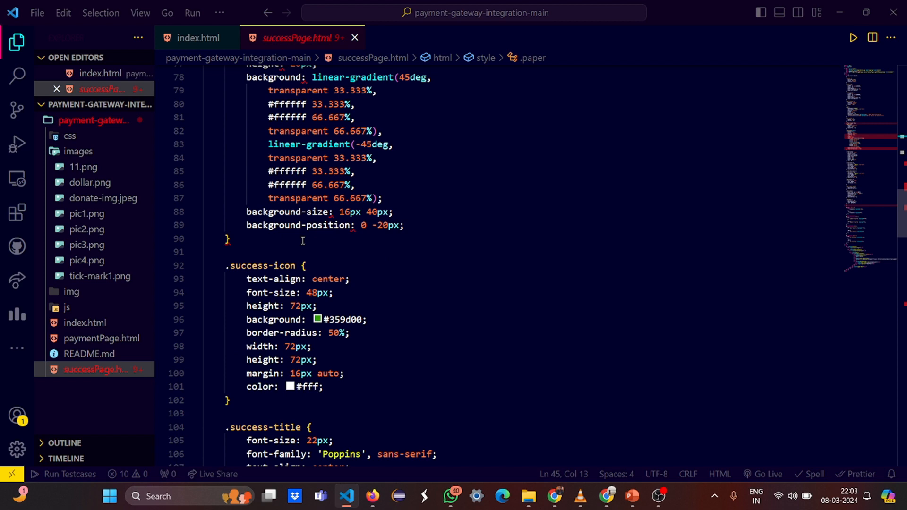
pyautogui.scroll(-3)
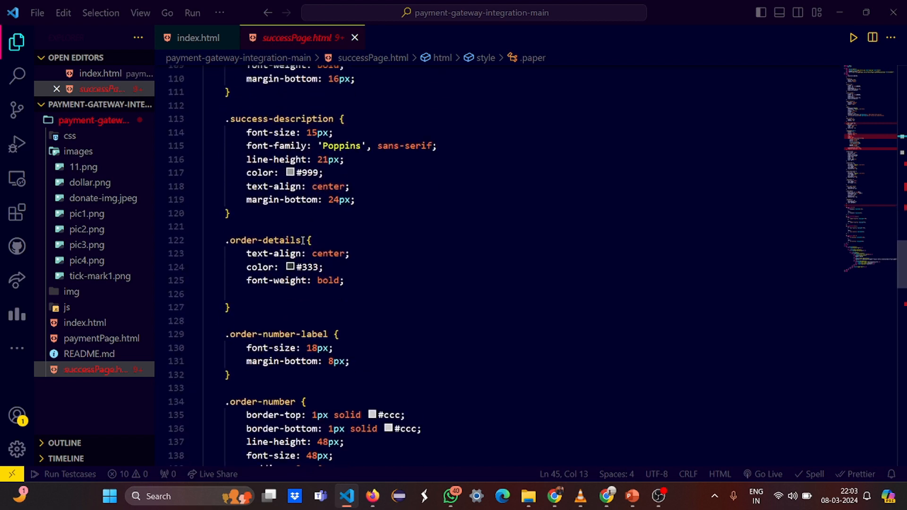
pyautogui.scroll(-3)
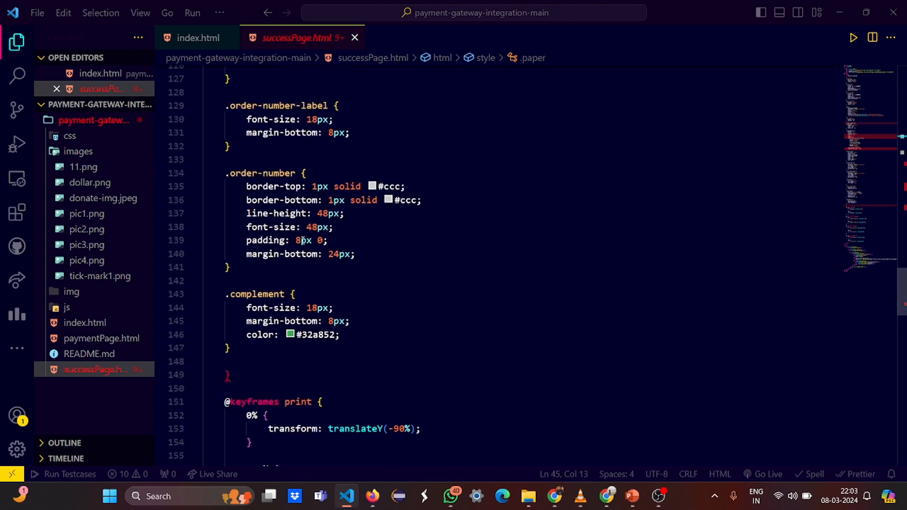
# Scroll down to the Payment Complete receipt markup with Transaction ID 123456789.
pyautogui.click(297, 227)
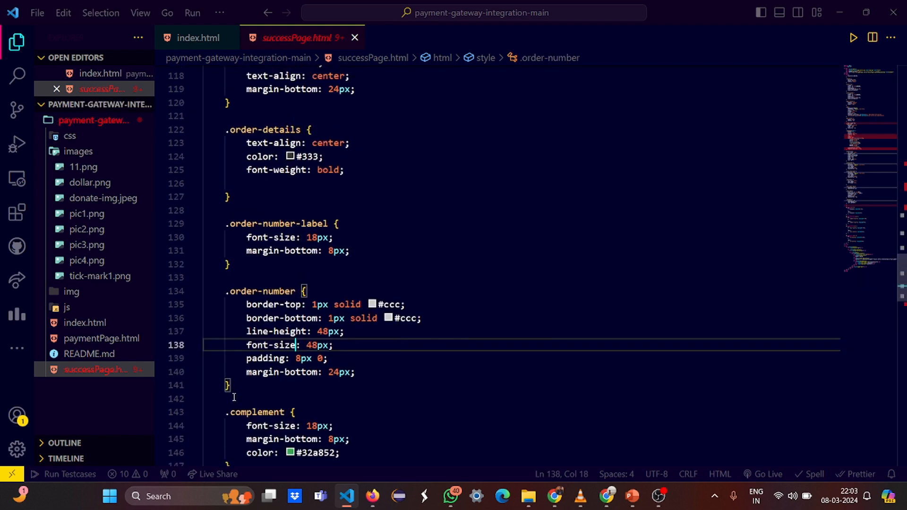
pyautogui.scroll(3)
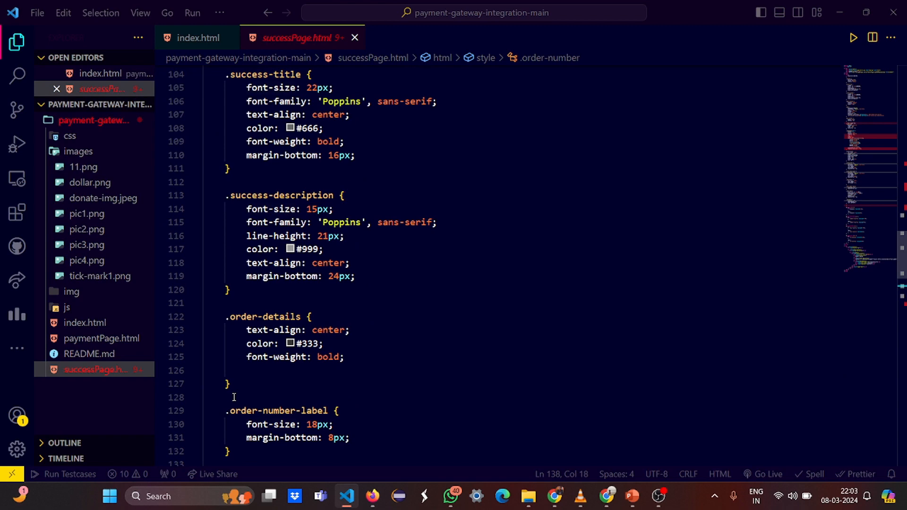
pyautogui.scroll(-3)
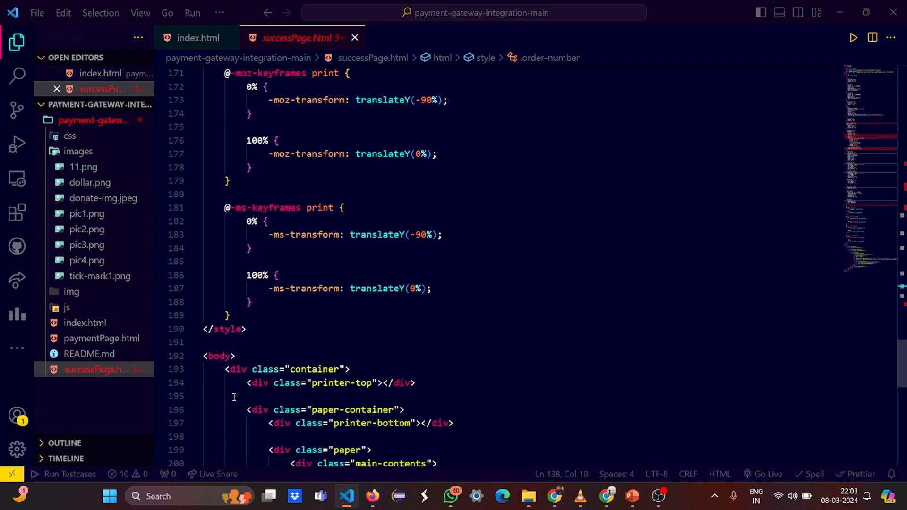
pyautogui.scroll(-3)
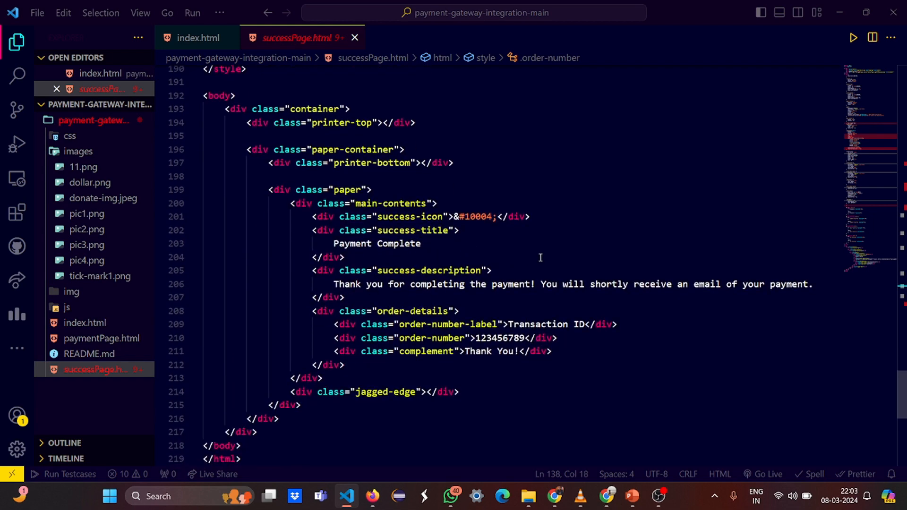
pyautogui.scroll(-3)
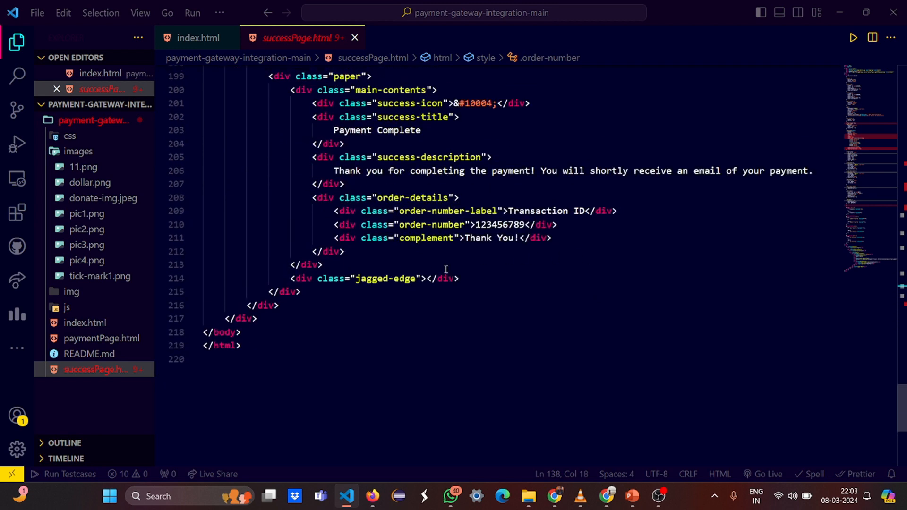
# Expand the js folder and view the start of easyResponsiveTabs.js.
pyautogui.click(66, 307)
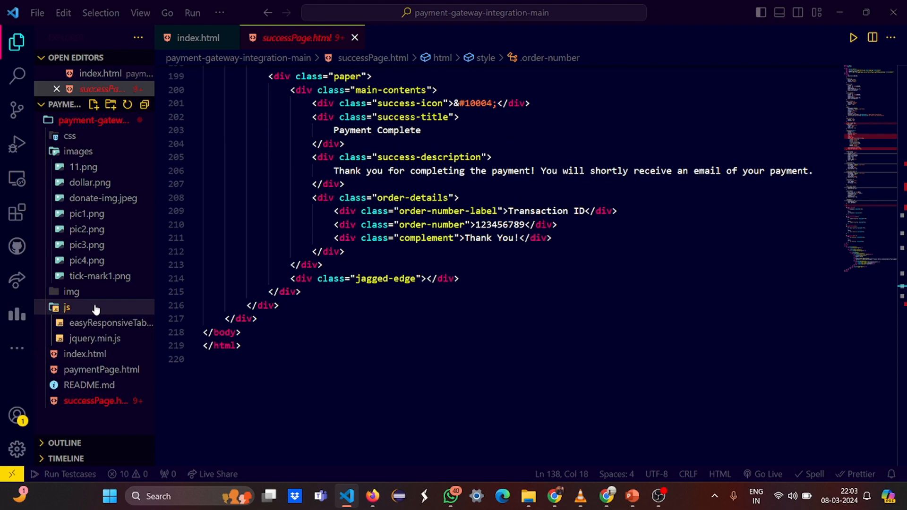
pyautogui.click(111, 323)
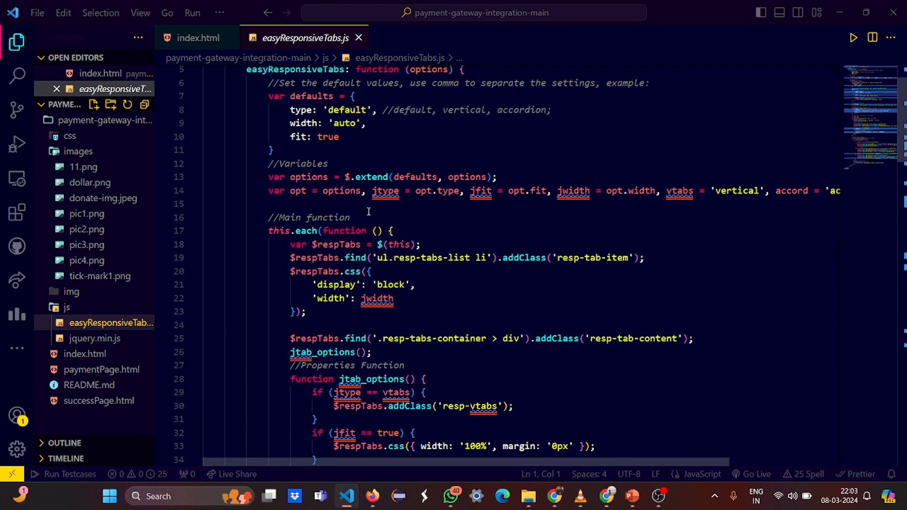
pyautogui.scroll(-3)
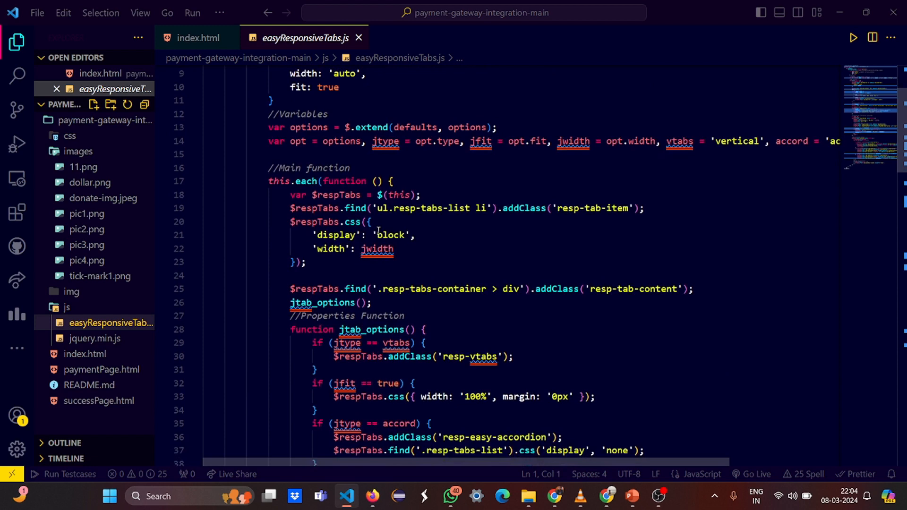
pyautogui.scroll(-3)
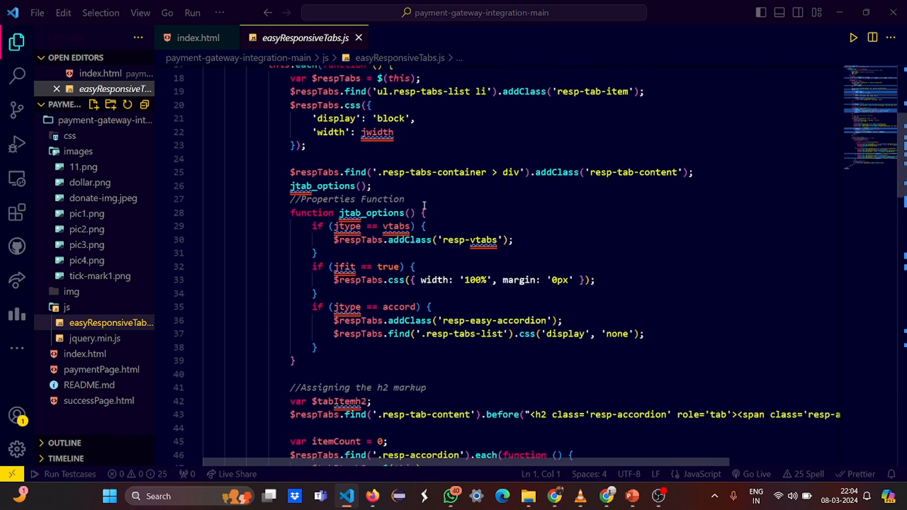
pyautogui.click(406, 321)
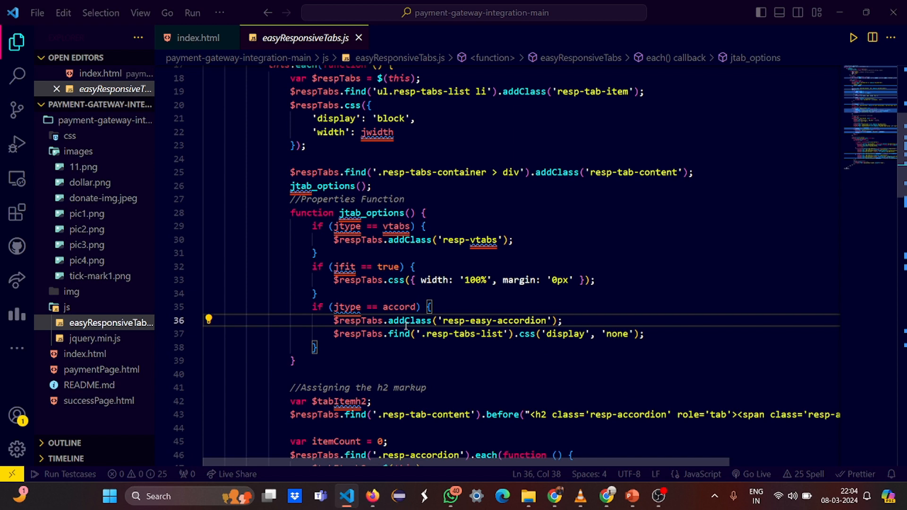
# Scroll through the tab plugin code to the closing jQuery wrapper.
pyautogui.scroll(-3)
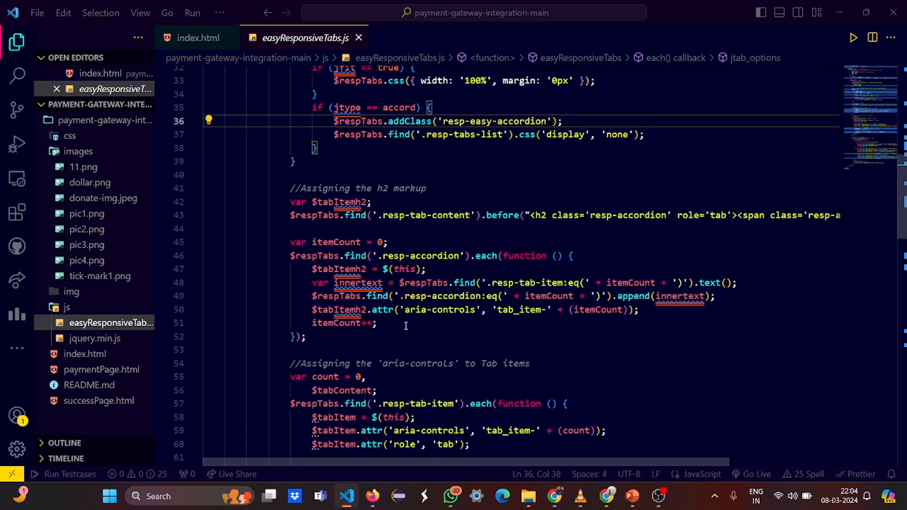
pyautogui.moveTo(351, 268)
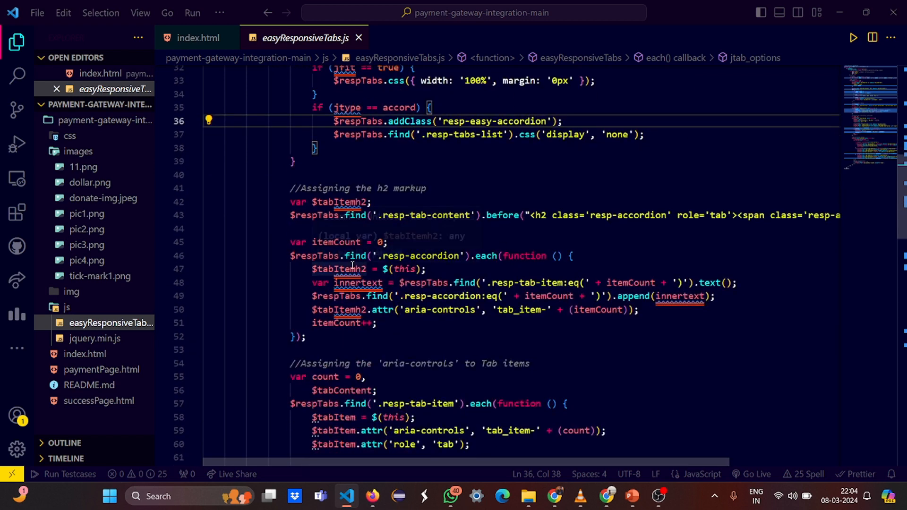
pyautogui.scroll(-3)
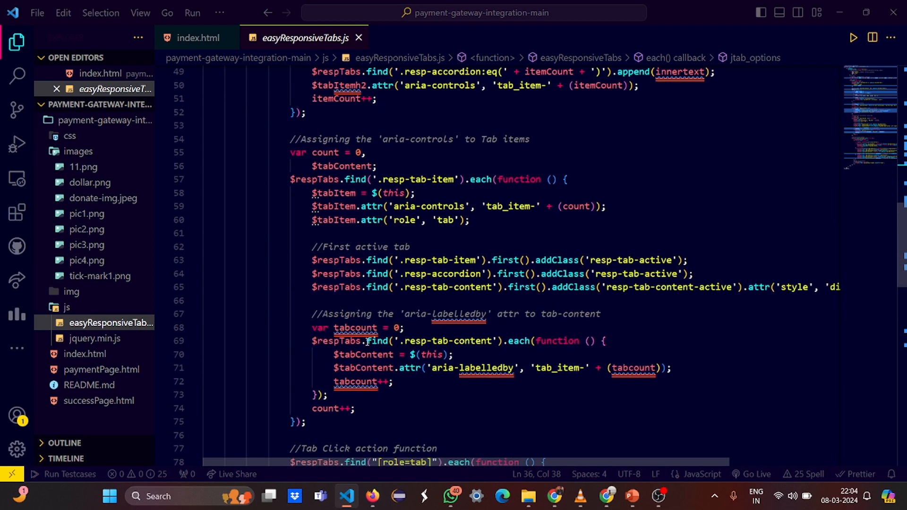
pyautogui.scroll(-3)
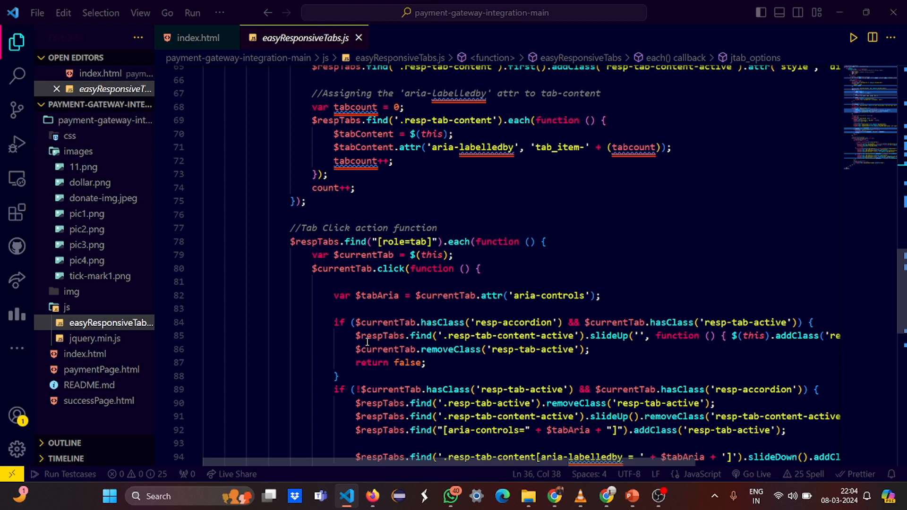
pyautogui.scroll(-3)
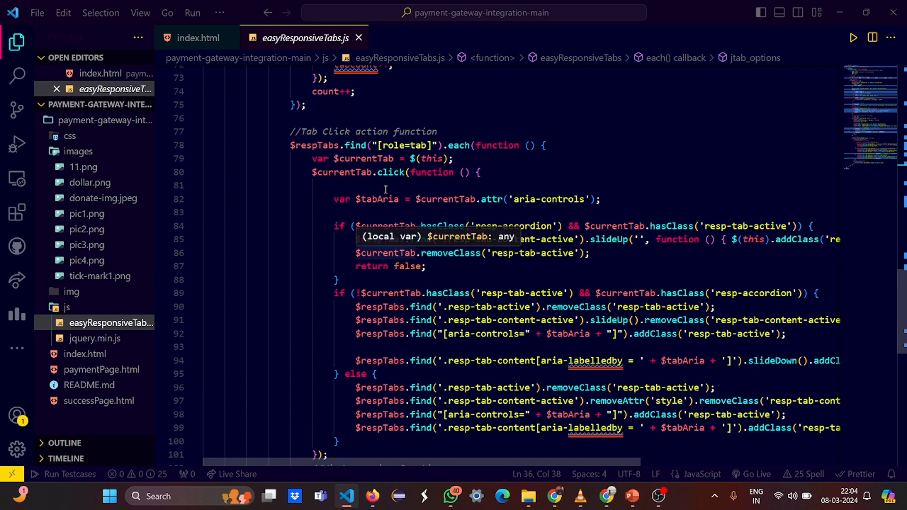
pyautogui.scroll(-3)
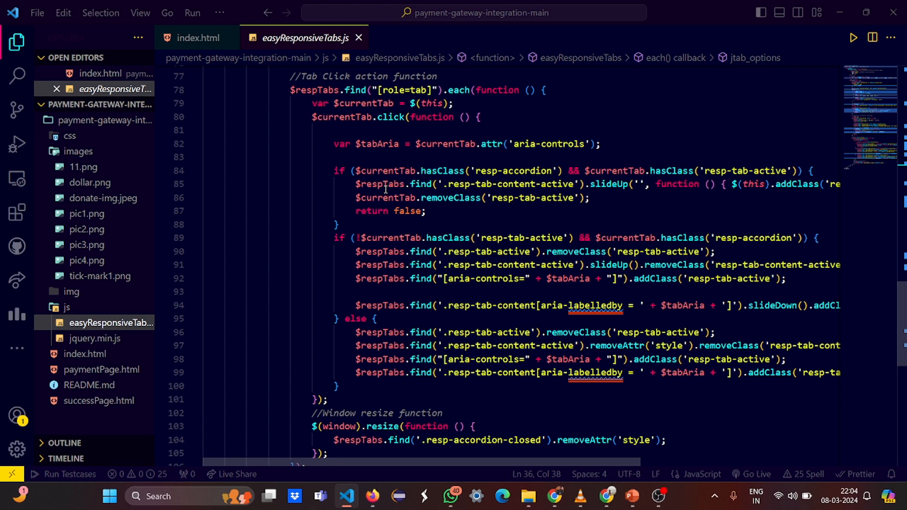
pyautogui.scroll(-3)
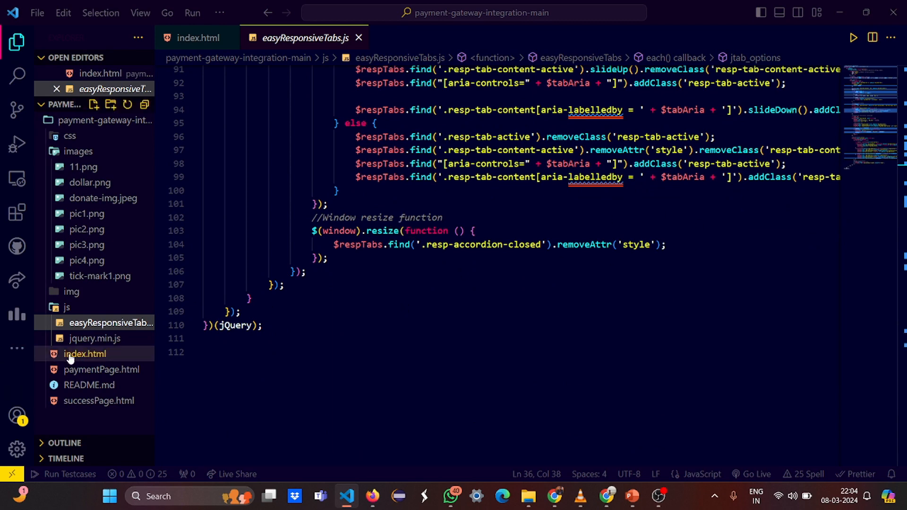
# Glance at the minified jquery.min.js library, then return to index.html.
pyautogui.click(95, 338)
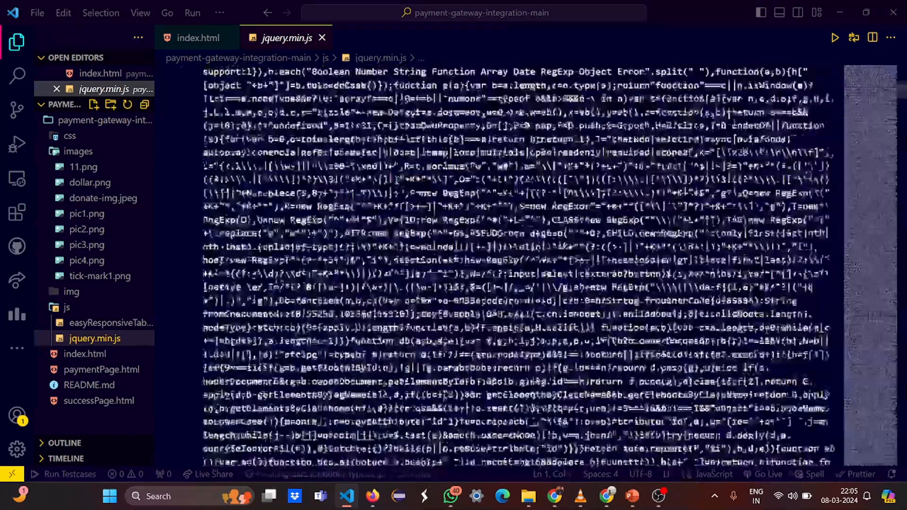
pyautogui.scroll(-3)
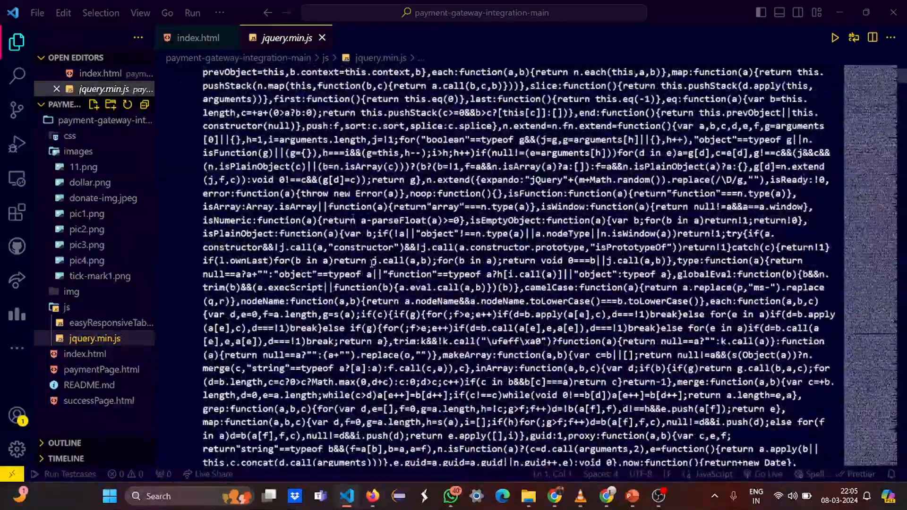
pyautogui.click(197, 38)
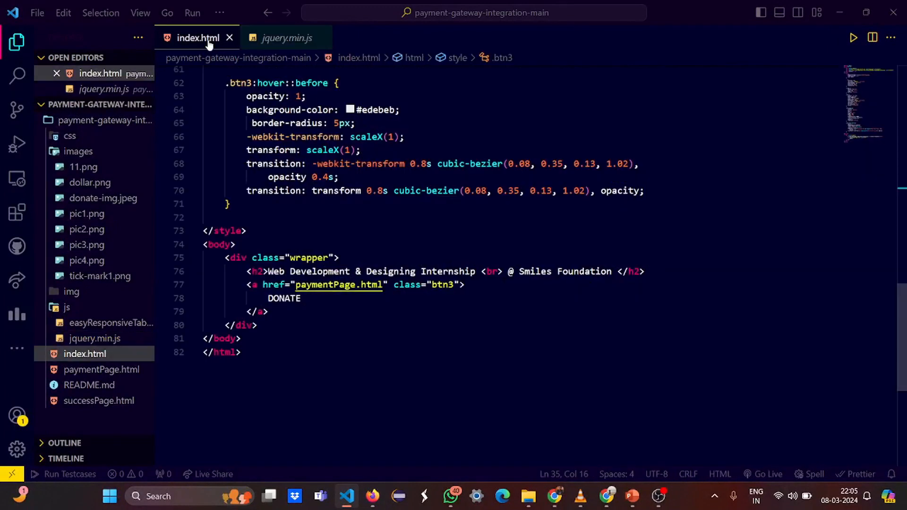
pyautogui.moveTo(99, 229)
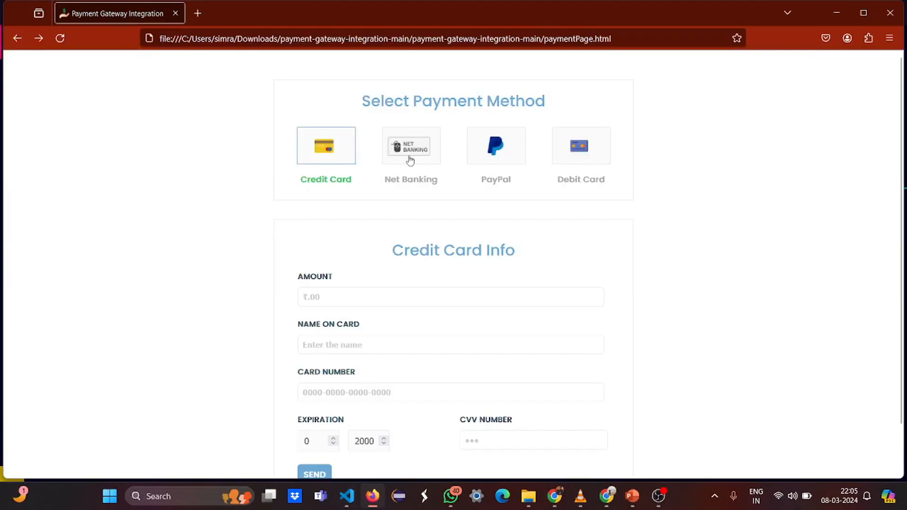
# Submit a credit card payment with amount 100 and name 'Simra', reaching the Payment Complete receipt.
pyautogui.click(450, 297)
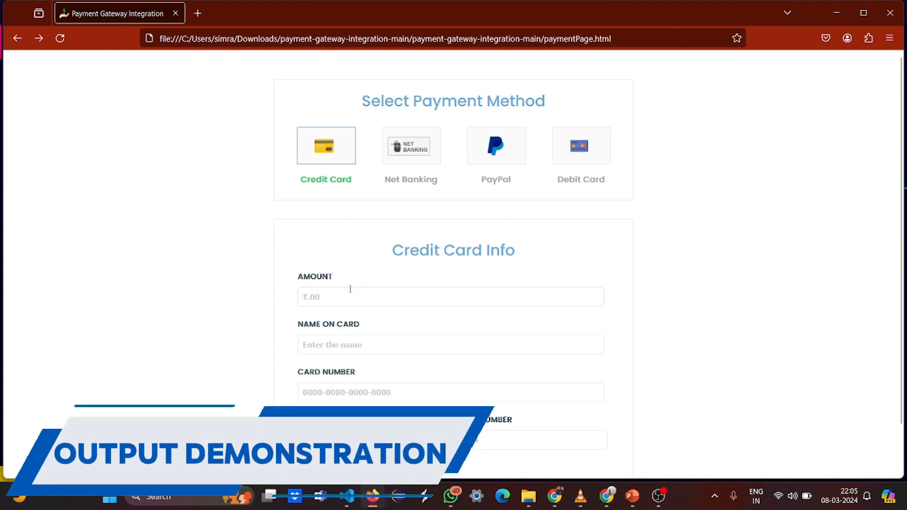
pyautogui.write('10000')
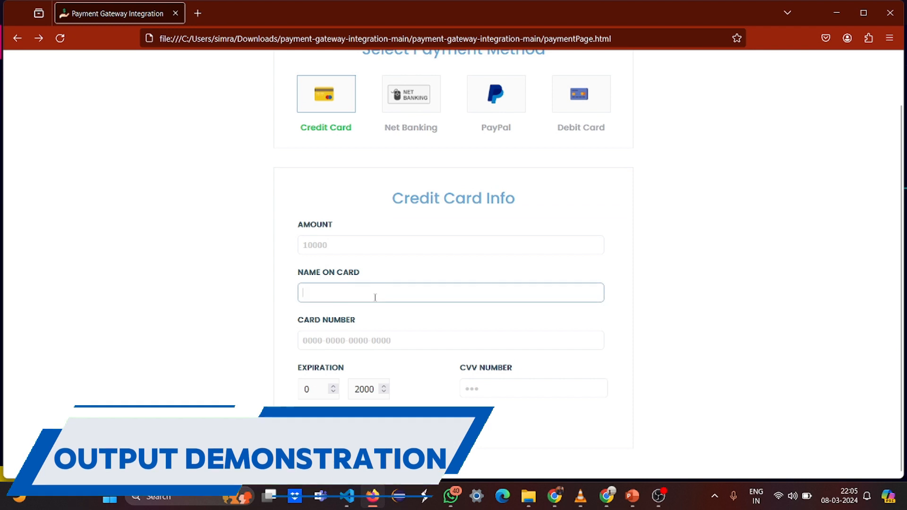
pyautogui.write('Simra')
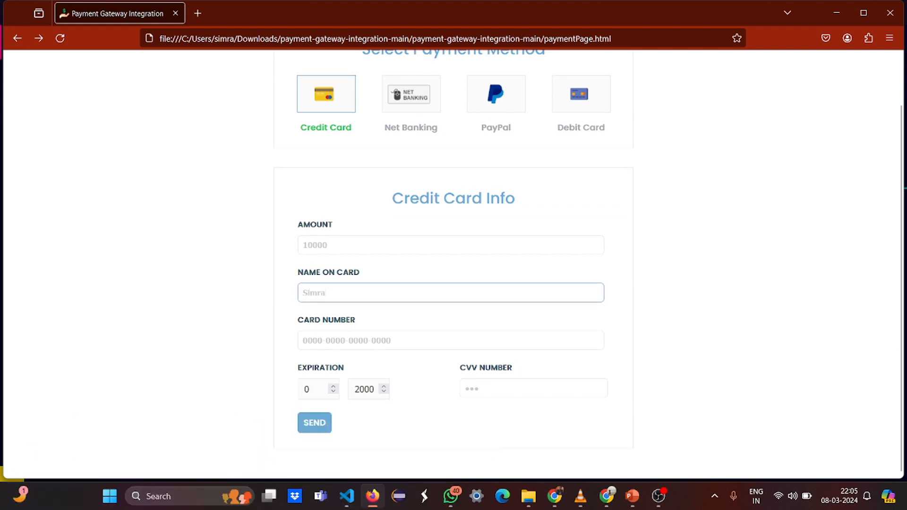
pyautogui.click(314, 423)
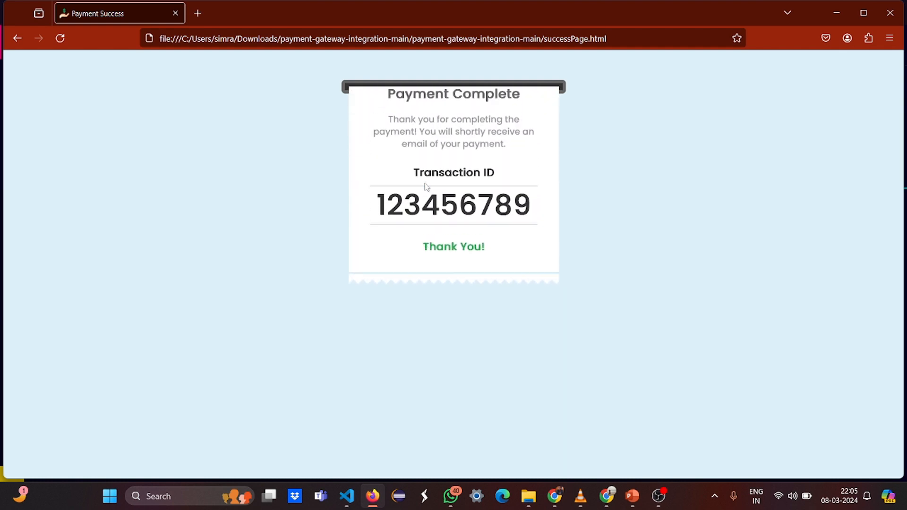
pyautogui.scroll(-3)
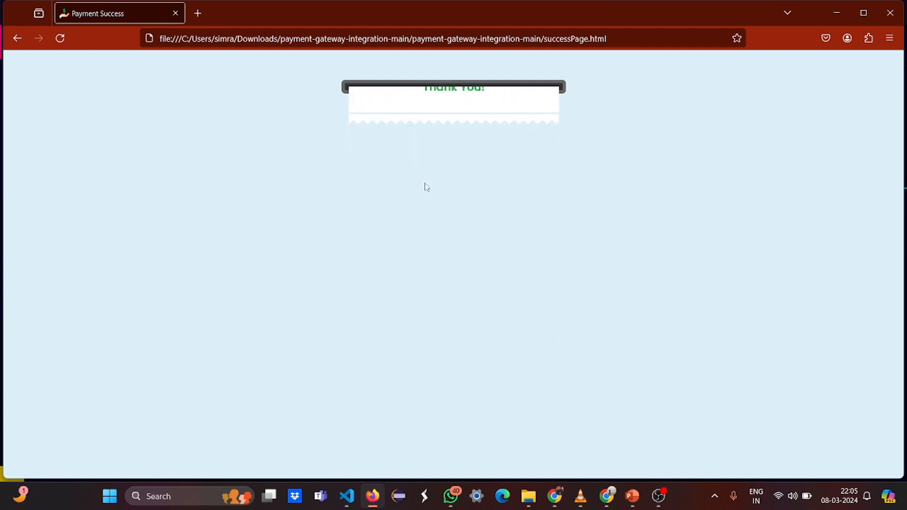